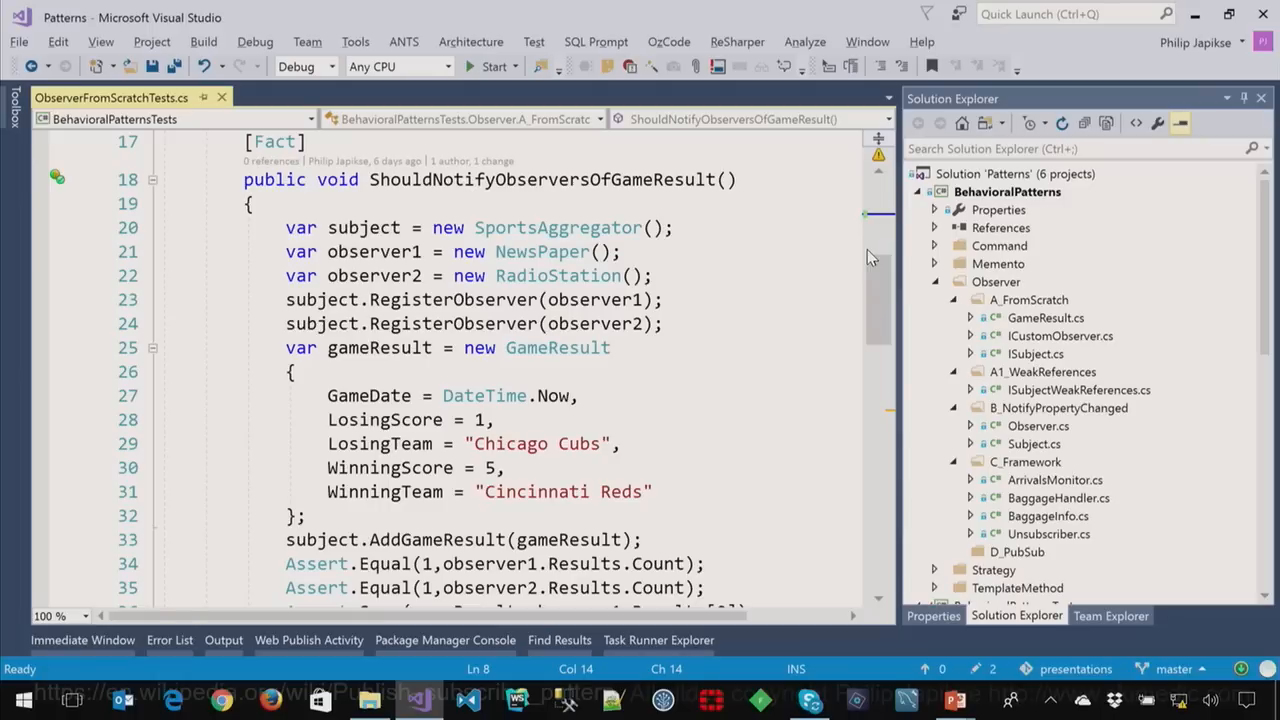
- Review the RadioStation class and the test's observer result-count assertions before heading to ISubject.cs
{"action": "scroll", "scroll_direction": "up", "scroll_amount": 3}
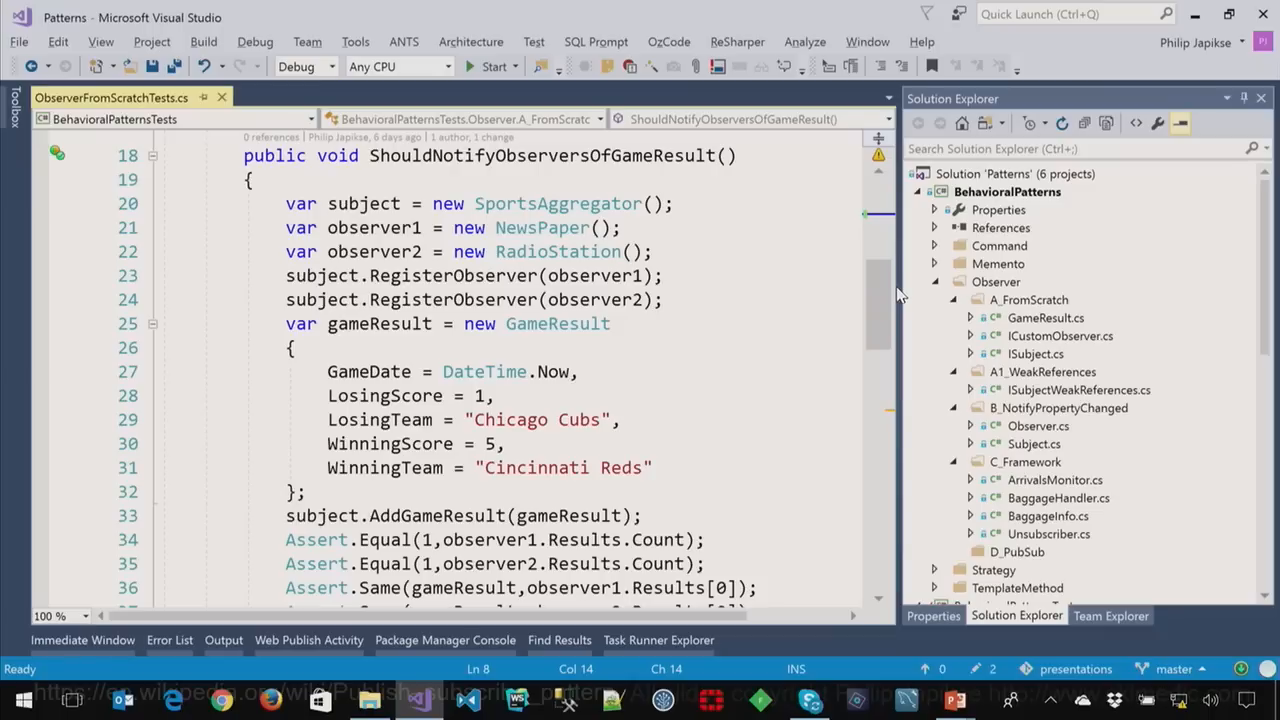
{"action": "double_click", "coordinate": [540, 228]}
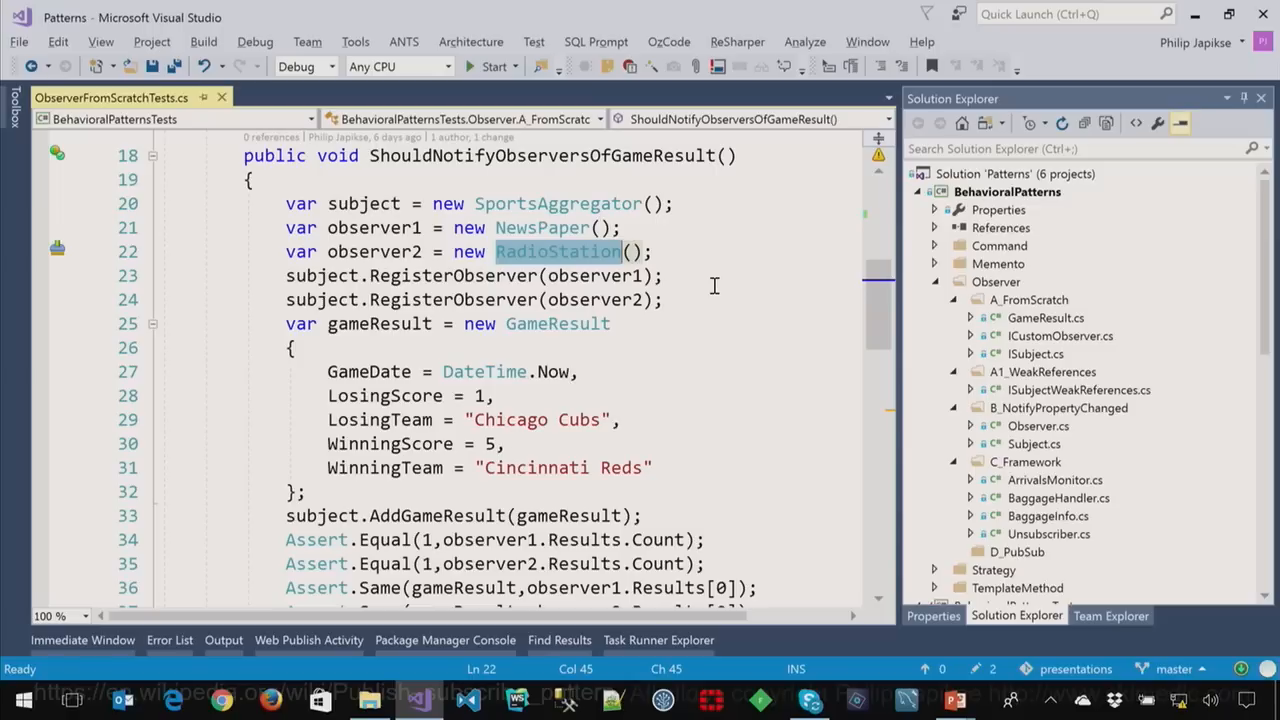
{"action": "mouse_move", "coordinate": [872, 292]}
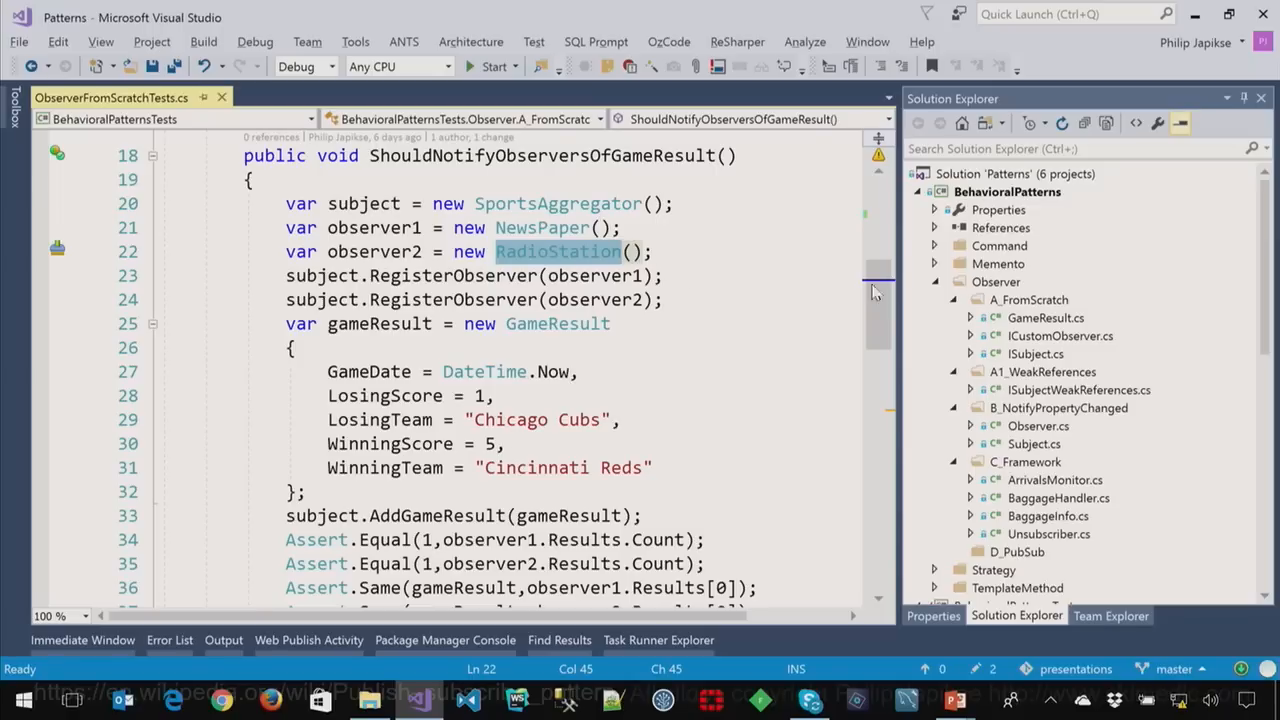
{"action": "scroll", "scroll_direction": "down", "scroll_amount": 3}
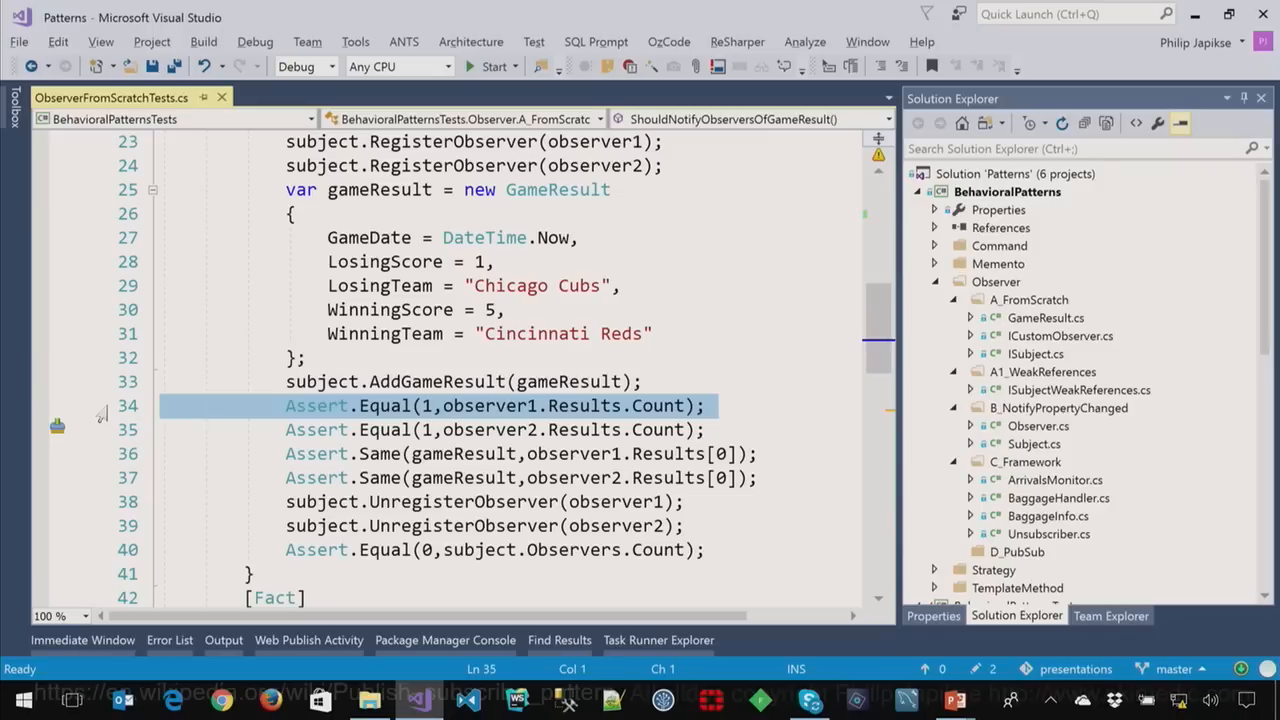
{"action": "left_click", "coordinate": [524, 404]}
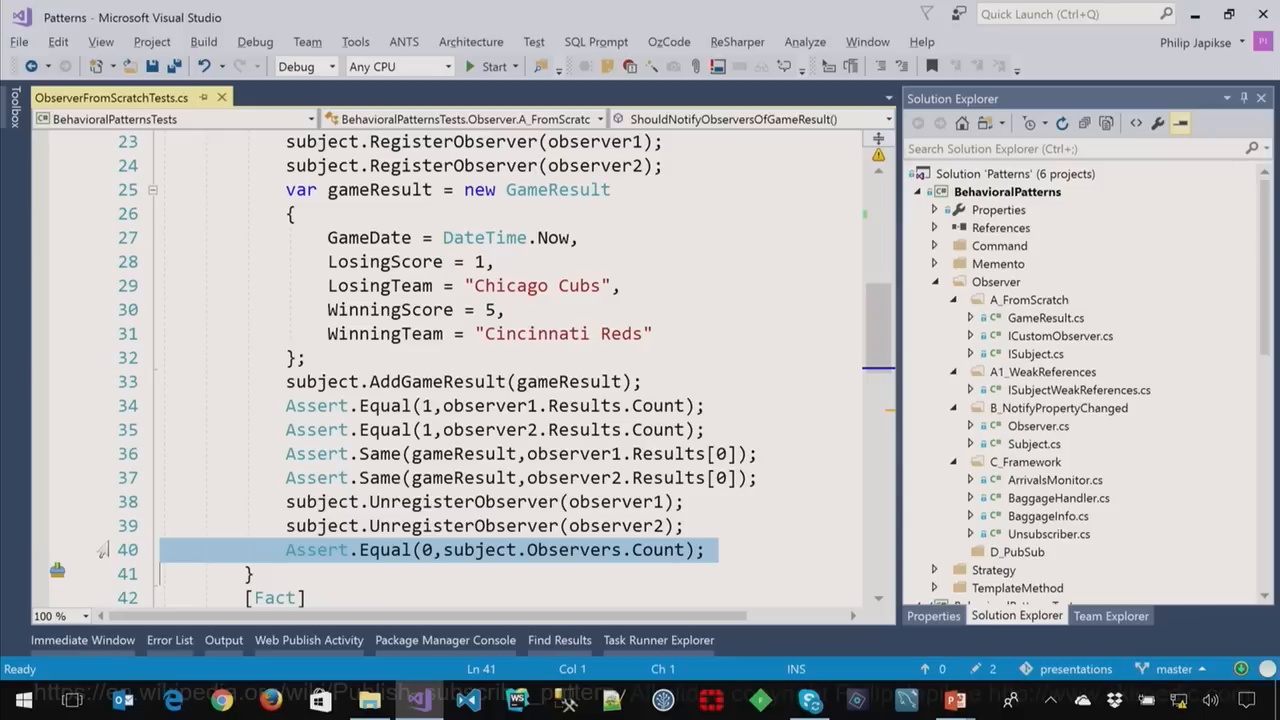
{"action": "mouse_move", "coordinate": [500, 172]}
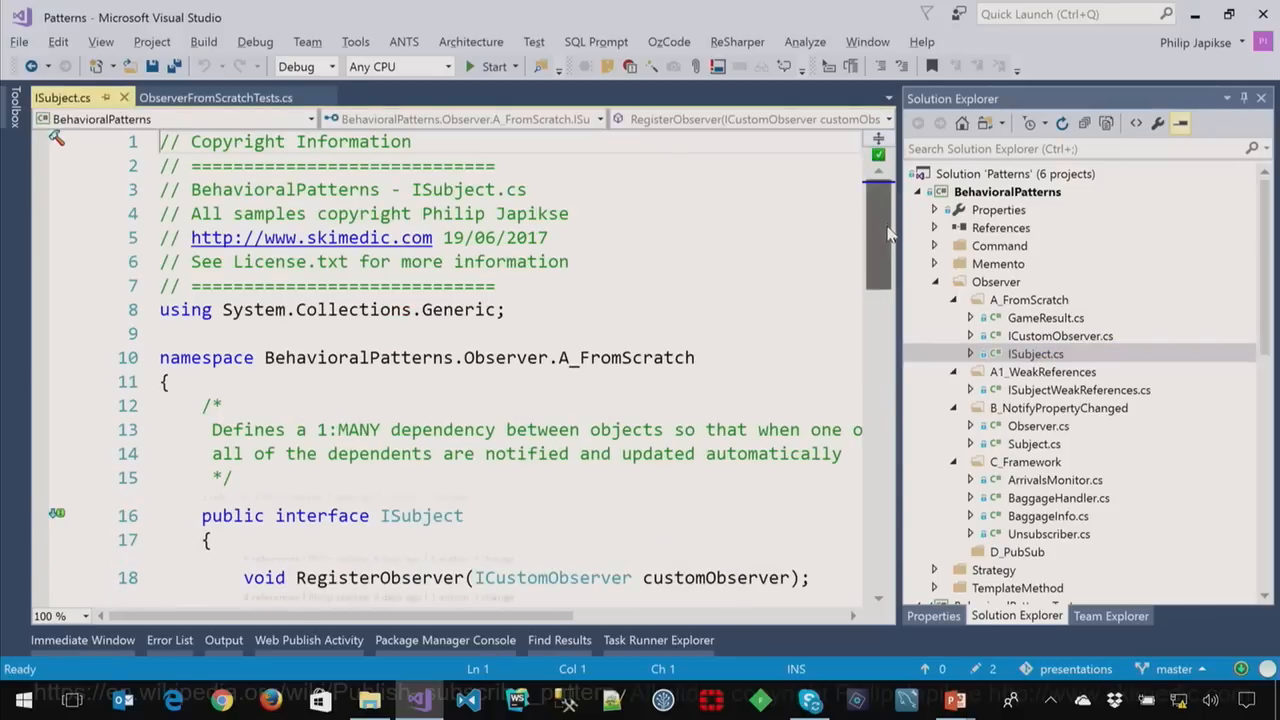
{"action": "scroll", "scroll_direction": "down", "scroll_amount": 3}
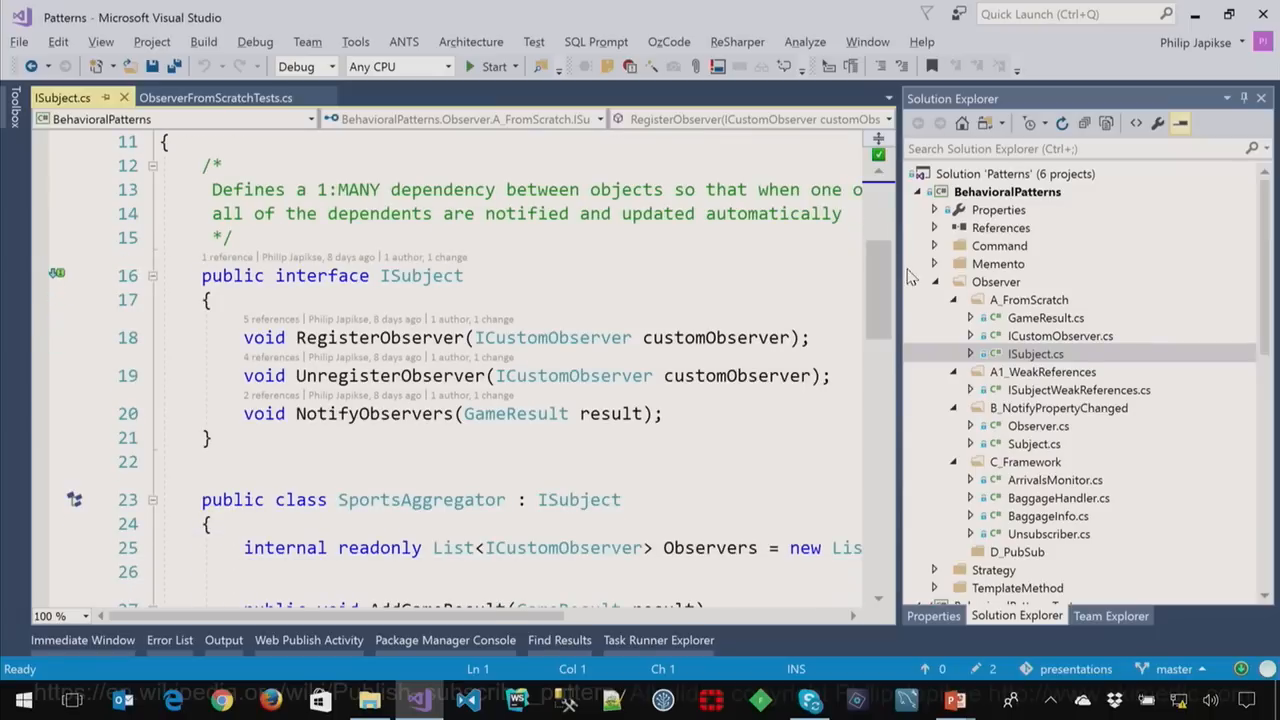
{"action": "mouse_move", "coordinate": [836, 132]}
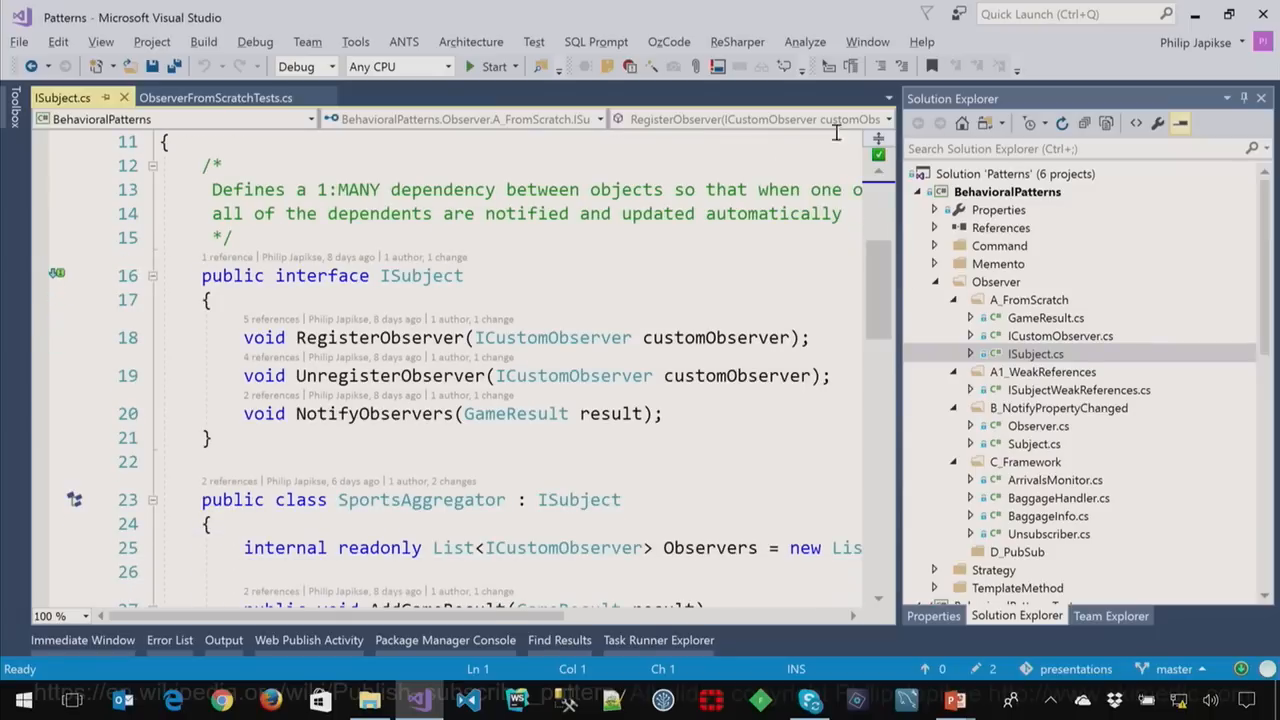
{"action": "mouse_move", "coordinate": [596, 288]}
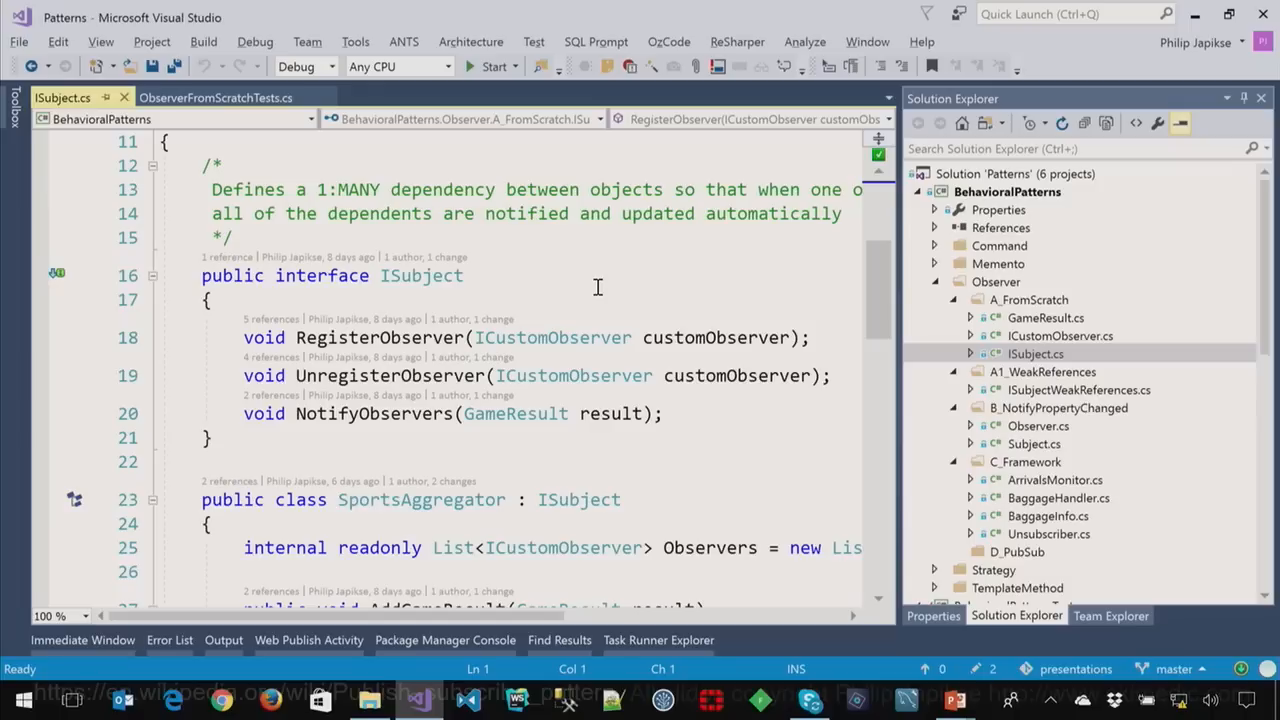
{"action": "mouse_move", "coordinate": [548, 336]}
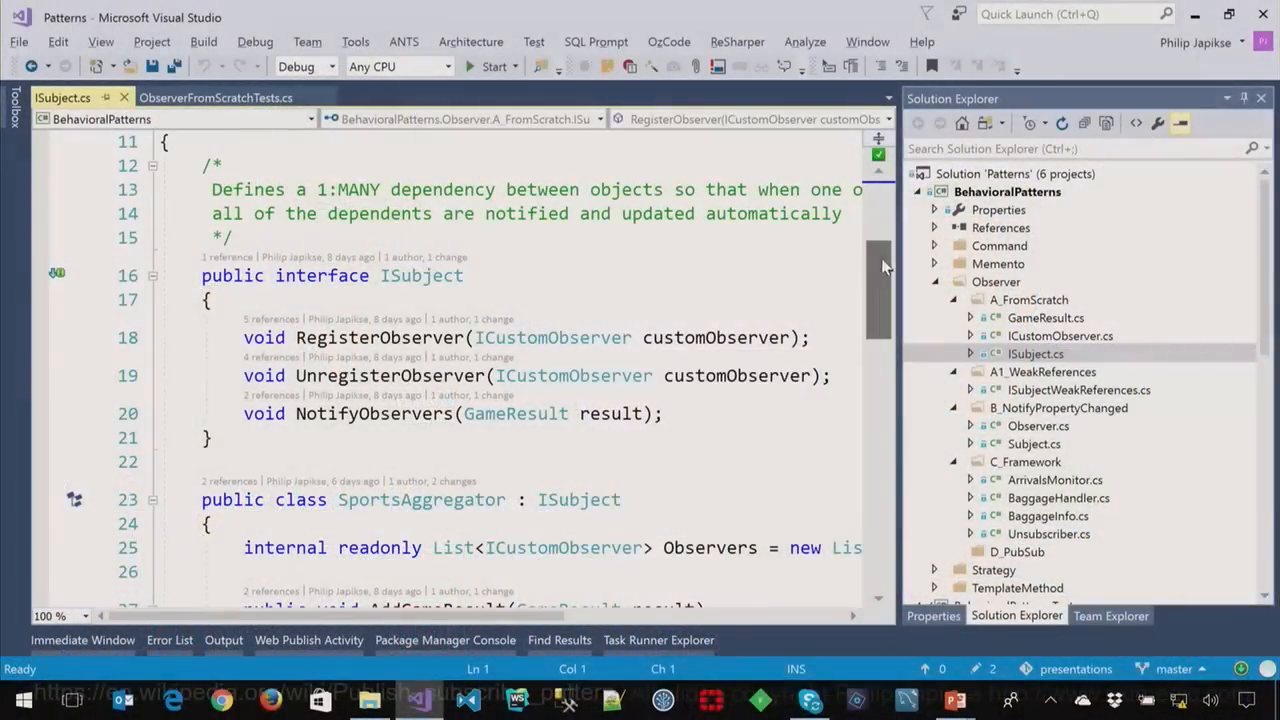
{"action": "scroll", "scroll_direction": "down", "scroll_amount": 3}
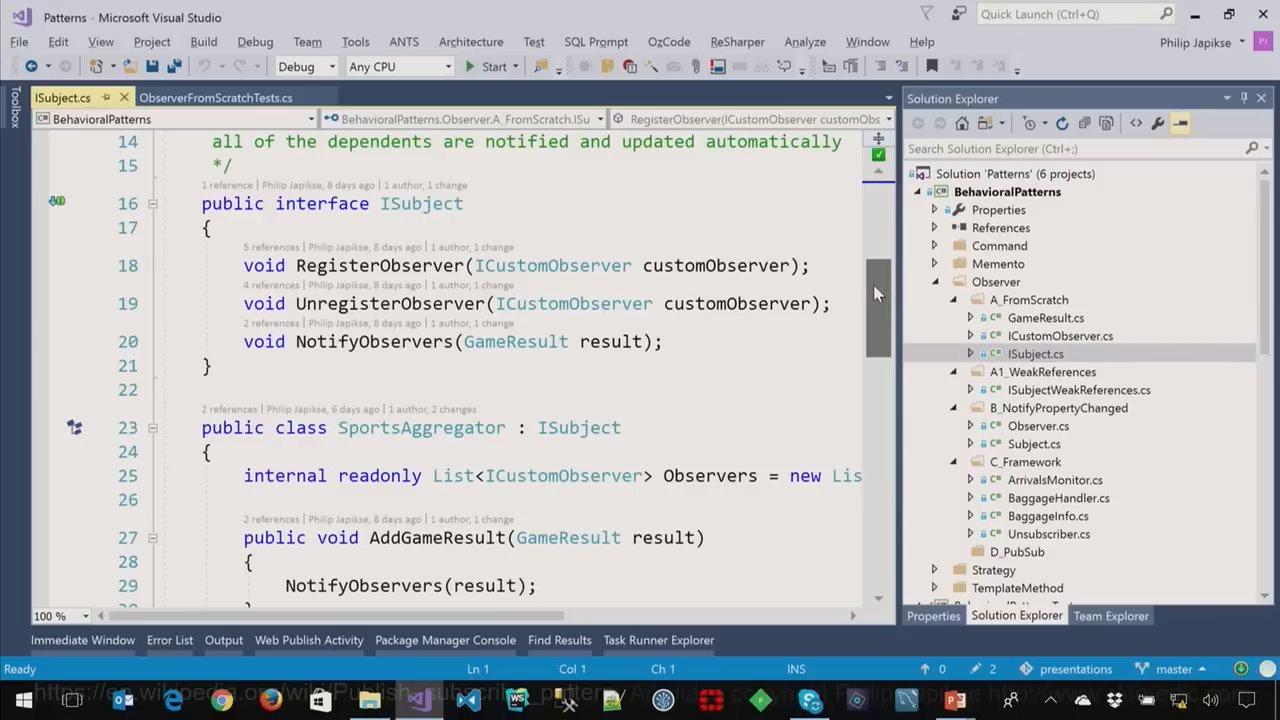
{"action": "mouse_move", "coordinate": [896, 292]}
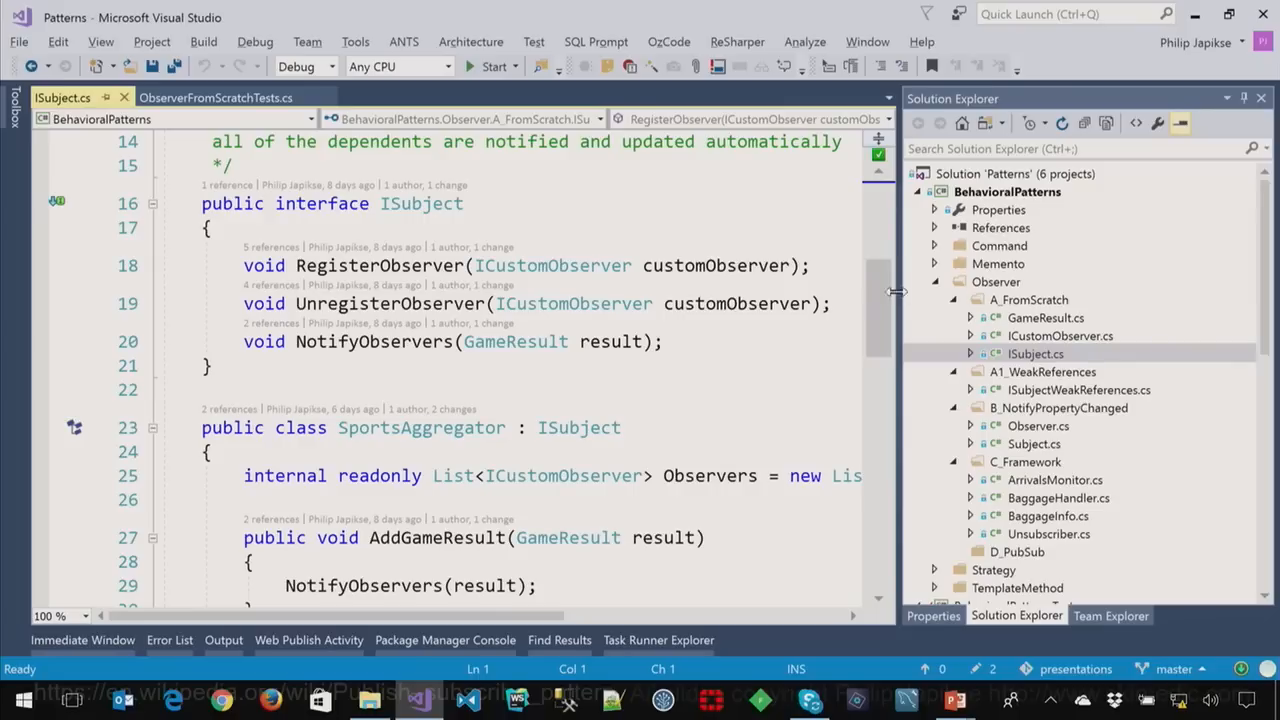
{"action": "scroll", "scroll_direction": "down", "scroll_amount": 3}
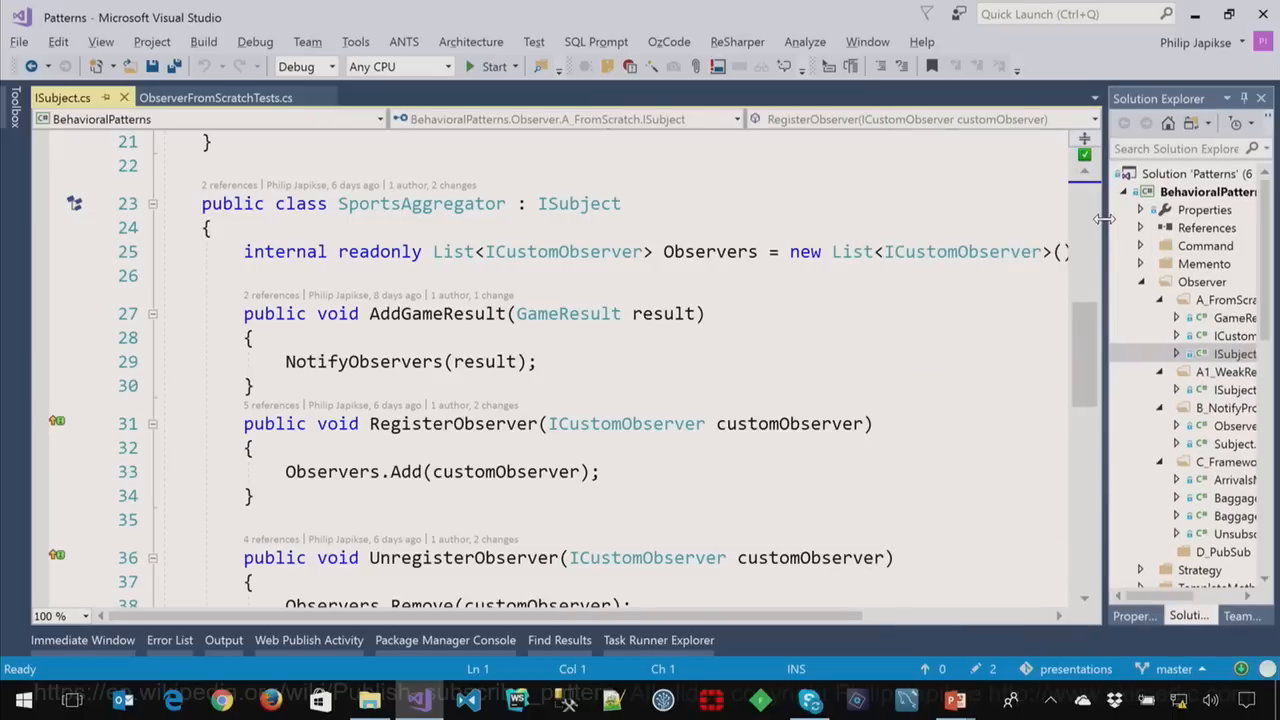
{"action": "mouse_move", "coordinate": [452, 252]}
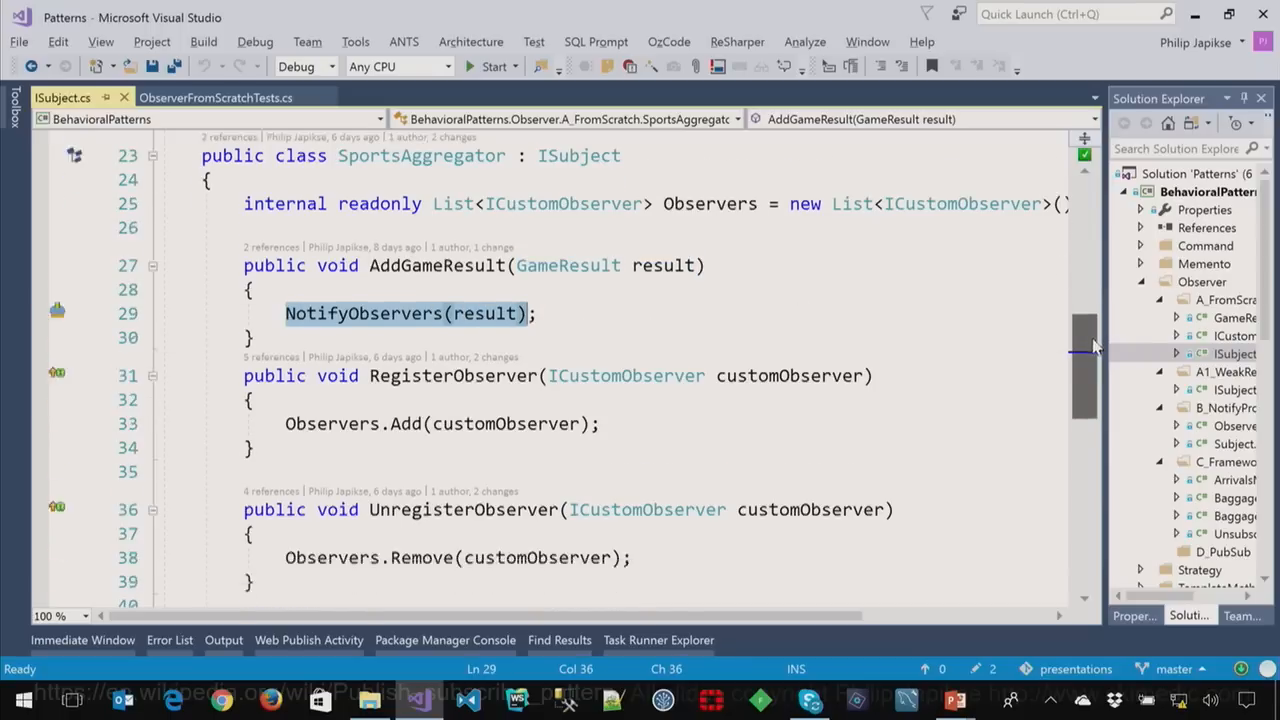
{"action": "scroll", "scroll_direction": "down", "scroll_amount": 3}
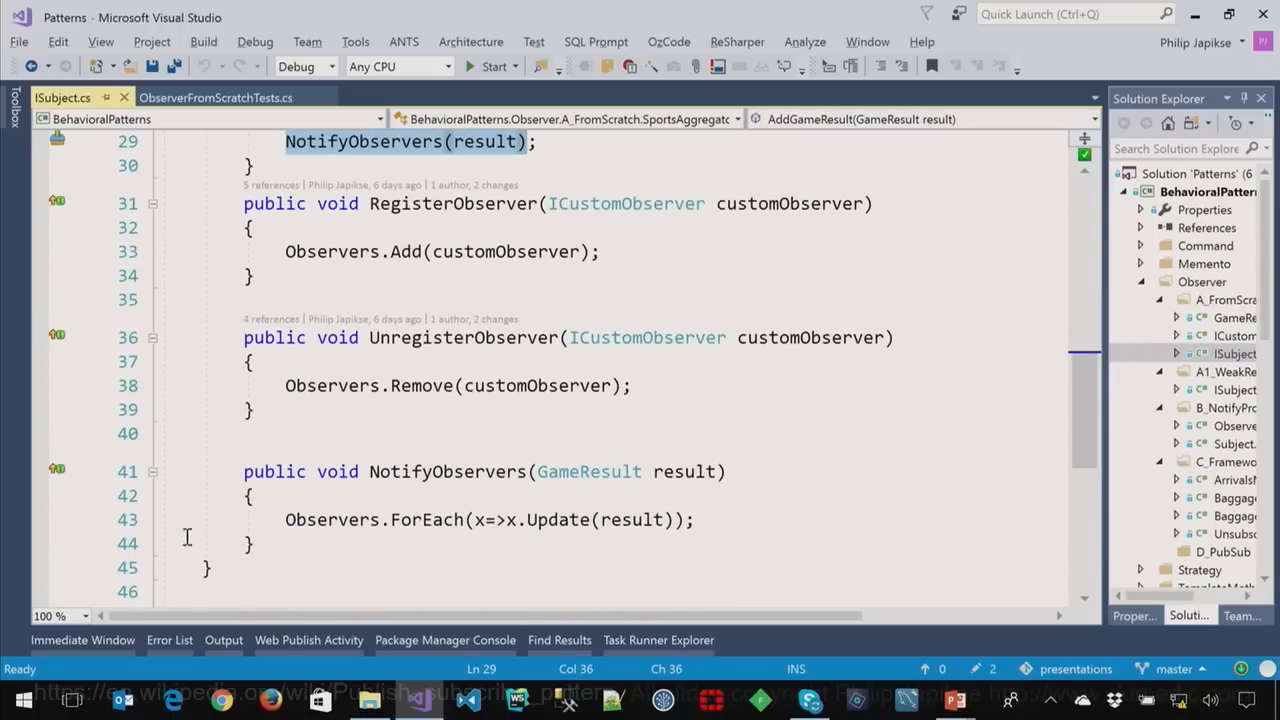
{"action": "left_click", "coordinate": [694, 520]}
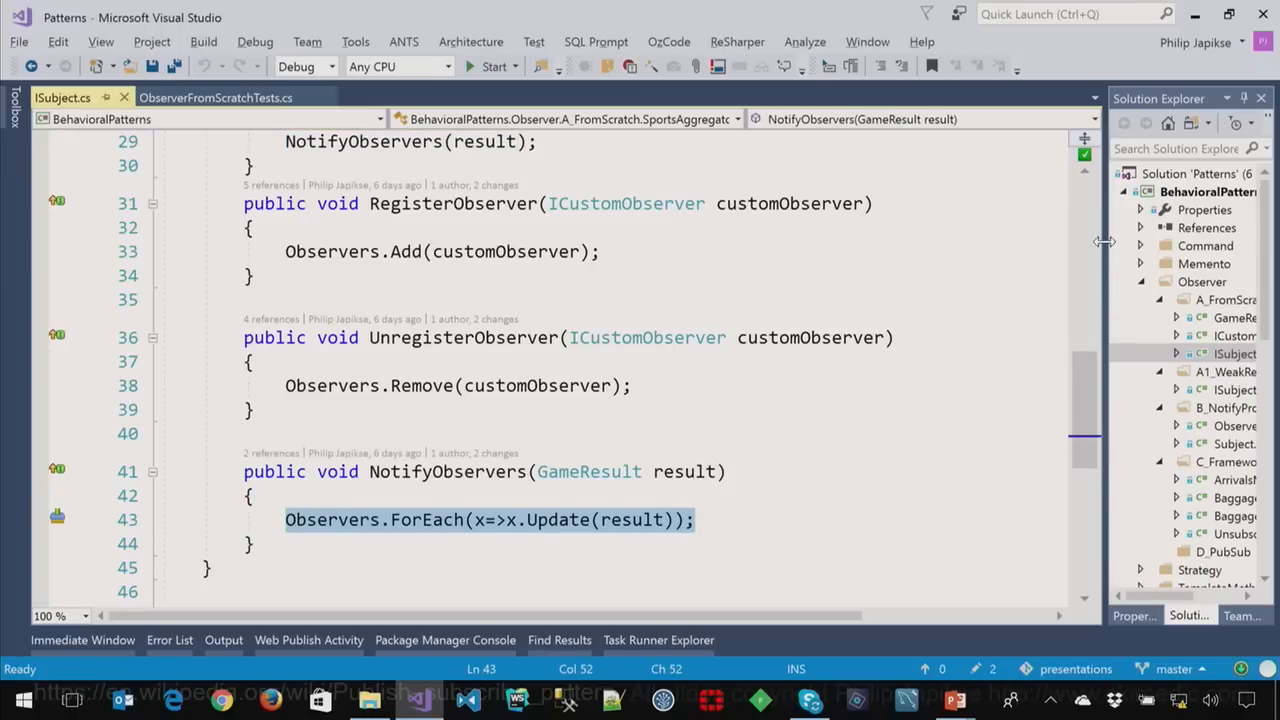
{"action": "left_click", "coordinate": [1134, 336]}
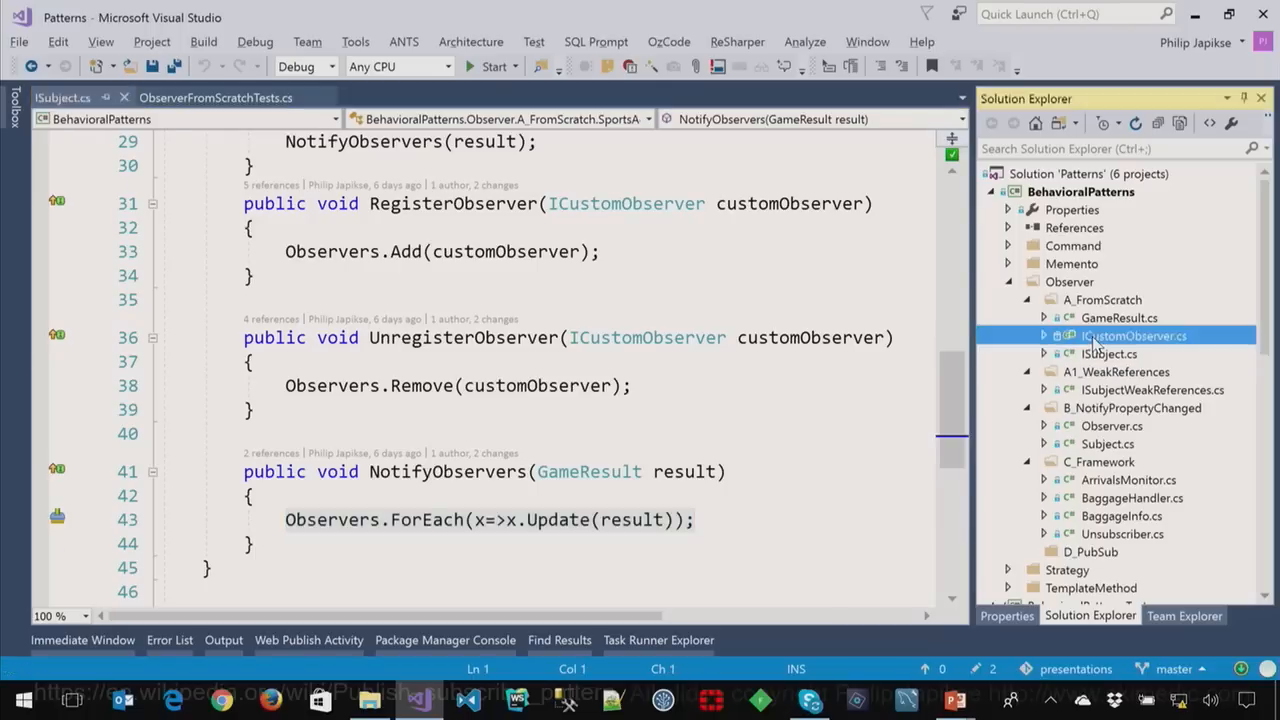
- View ICustomObserver.cs with NewsPaper and RadioStation, then return to ObserverFromScratchTests.cs
{"action": "double_click", "coordinate": [1134, 336]}
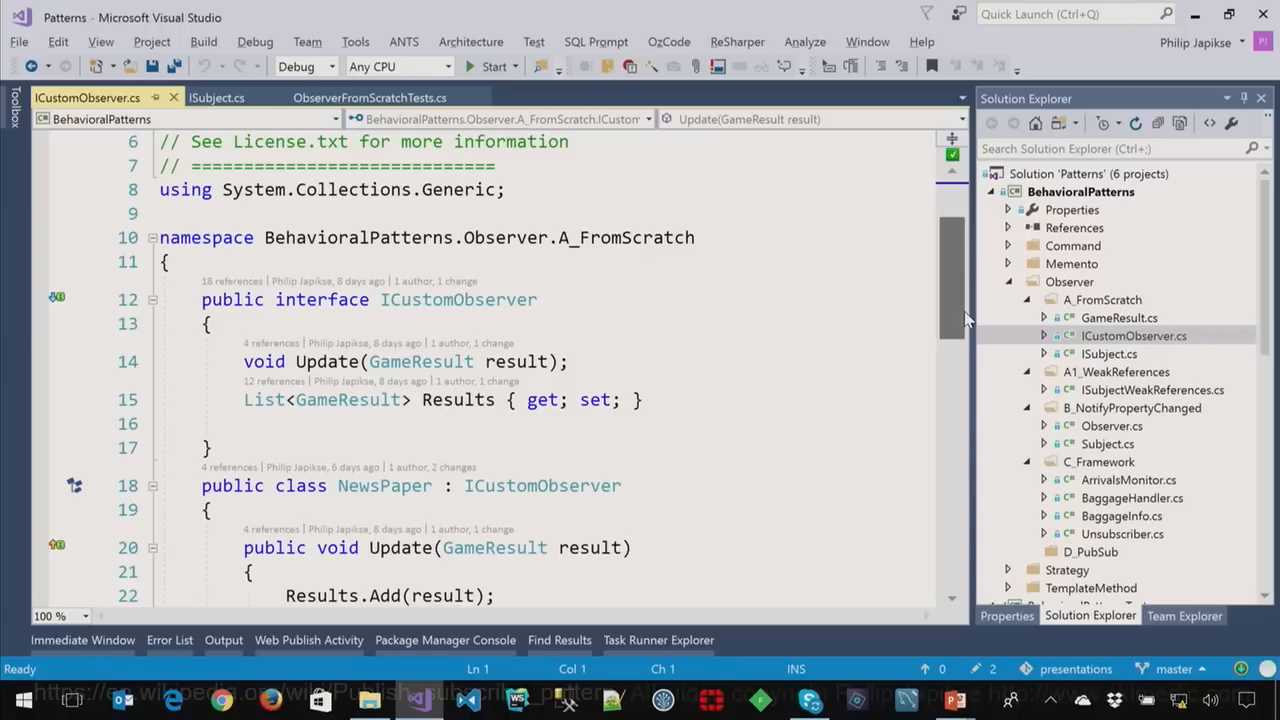
{"action": "scroll", "scroll_direction": "down", "scroll_amount": 3}
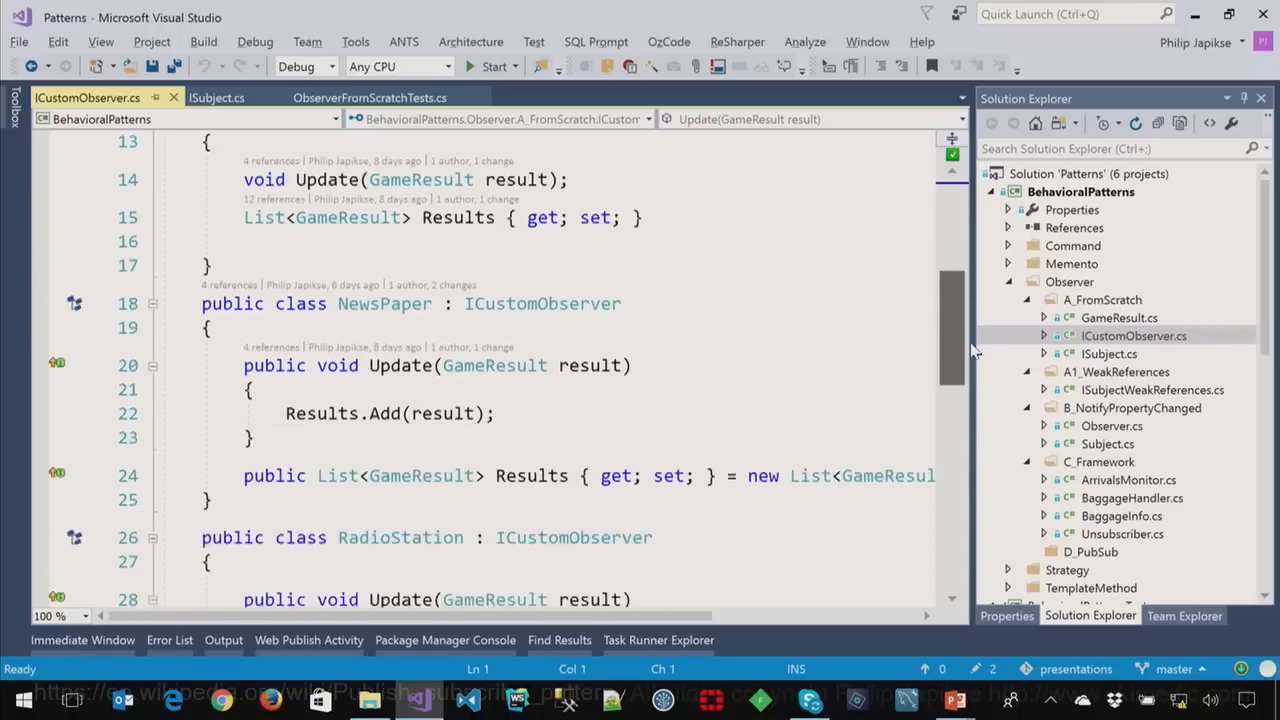
{"action": "scroll", "scroll_direction": "down", "scroll_amount": 3}
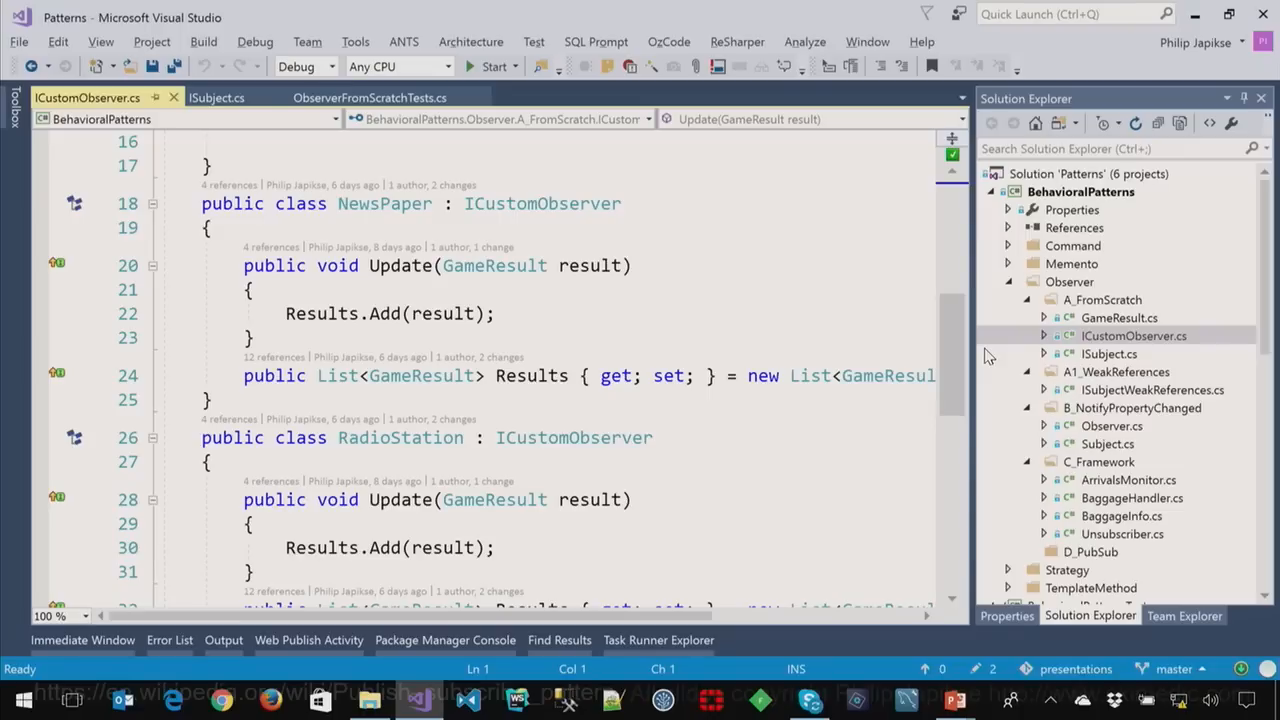
{"action": "left_click", "coordinate": [368, 96]}
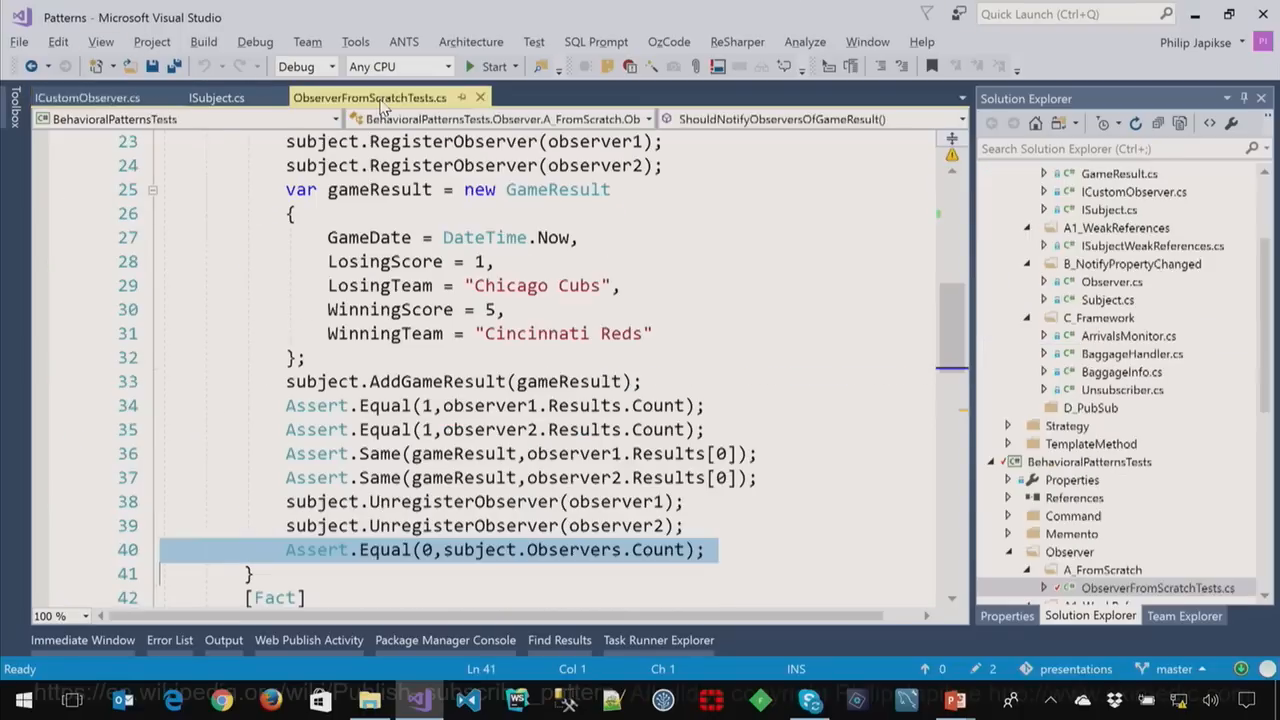
{"action": "scroll", "scroll_direction": "down", "scroll_amount": 3}
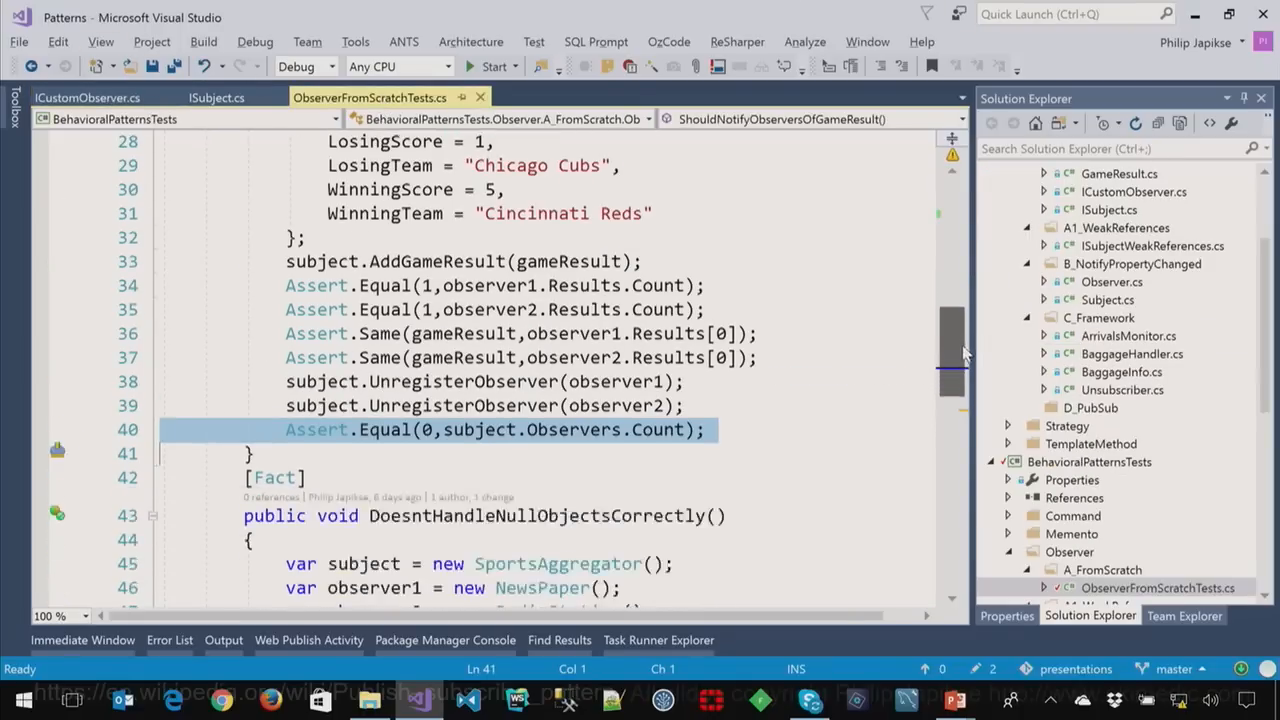
{"action": "scroll", "scroll_direction": "down", "scroll_amount": 3}
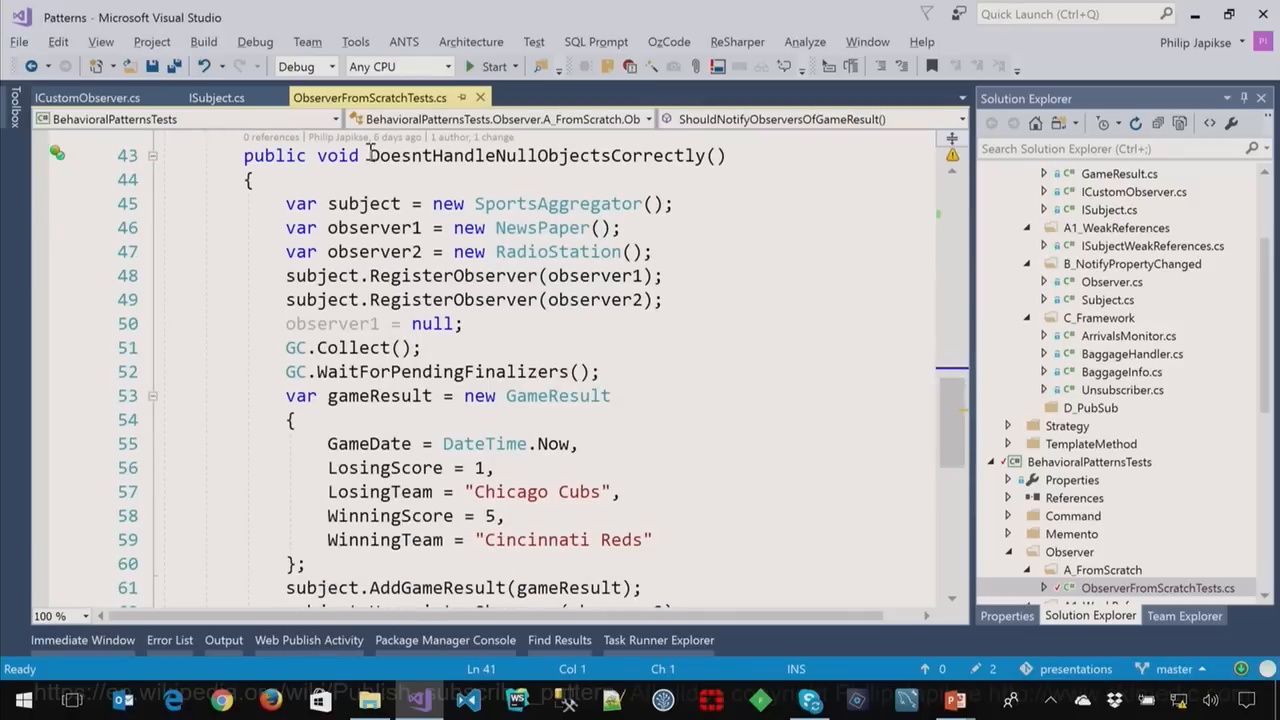
{"action": "double_click", "coordinate": [536, 156]}
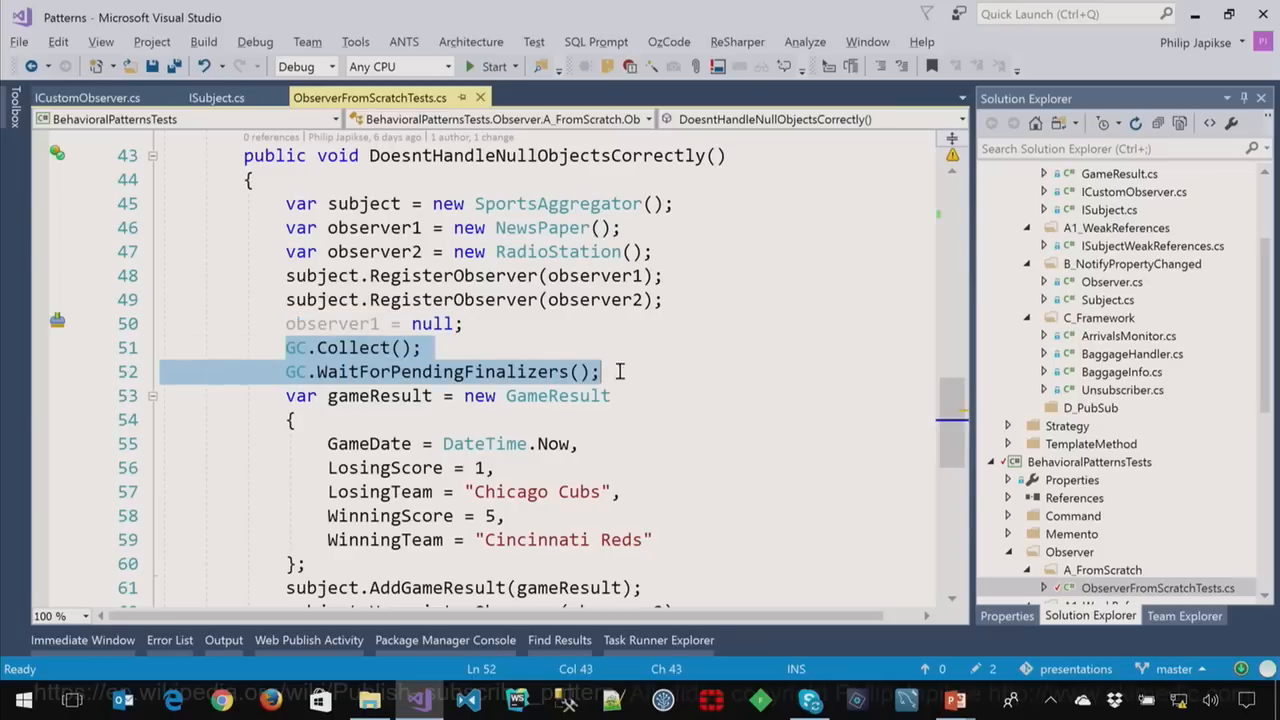
{"action": "scroll", "scroll_direction": "down", "scroll_amount": 3}
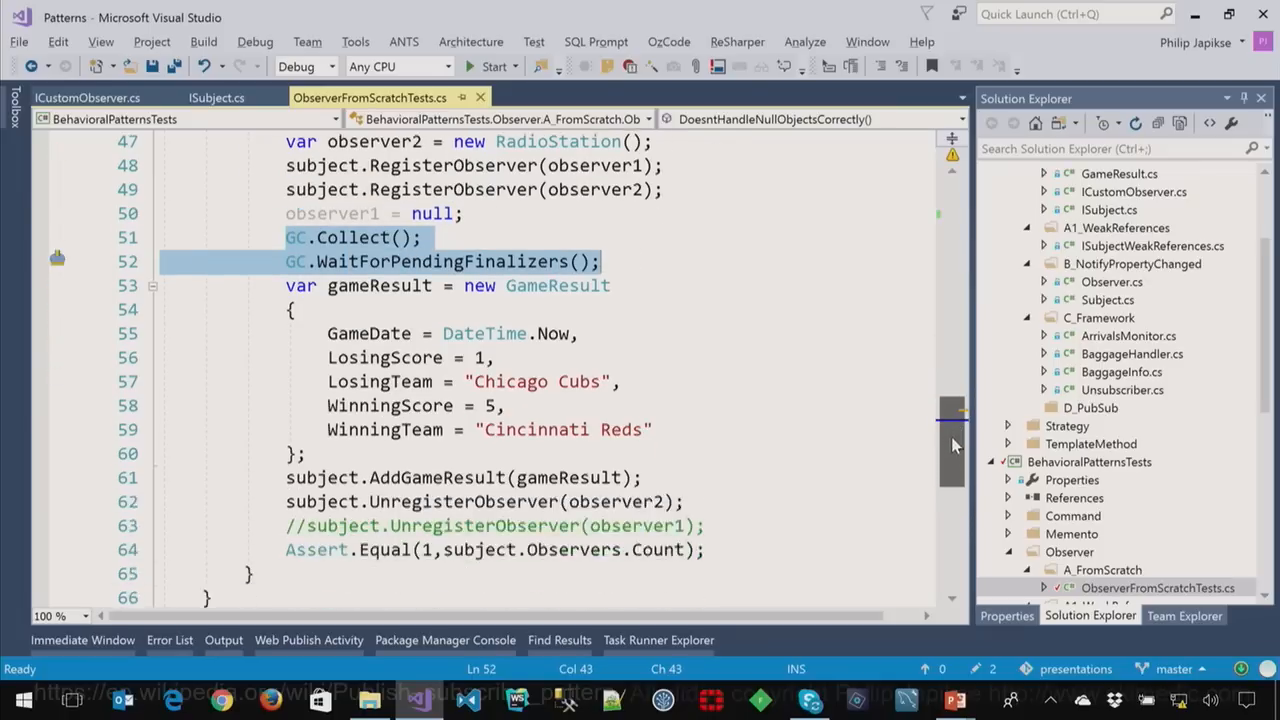
{"action": "scroll", "scroll_direction": "down", "scroll_amount": 3}
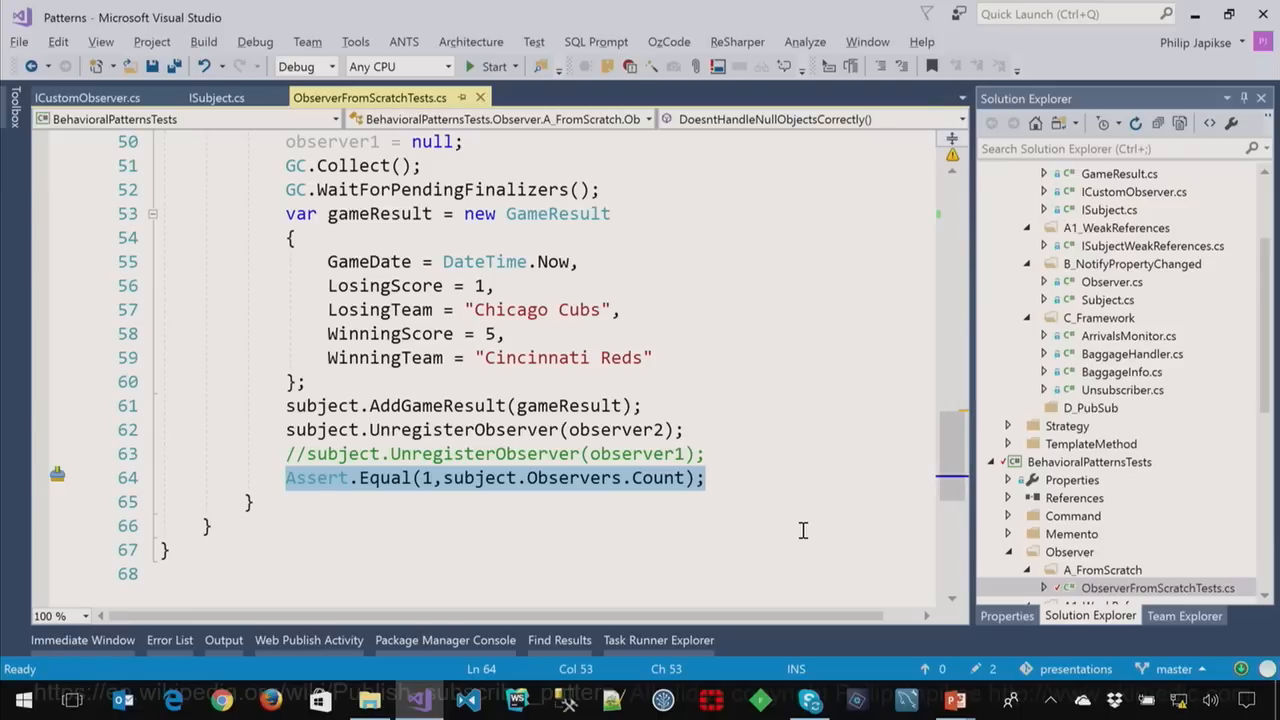
{"action": "mouse_move", "coordinate": [256, 456]}
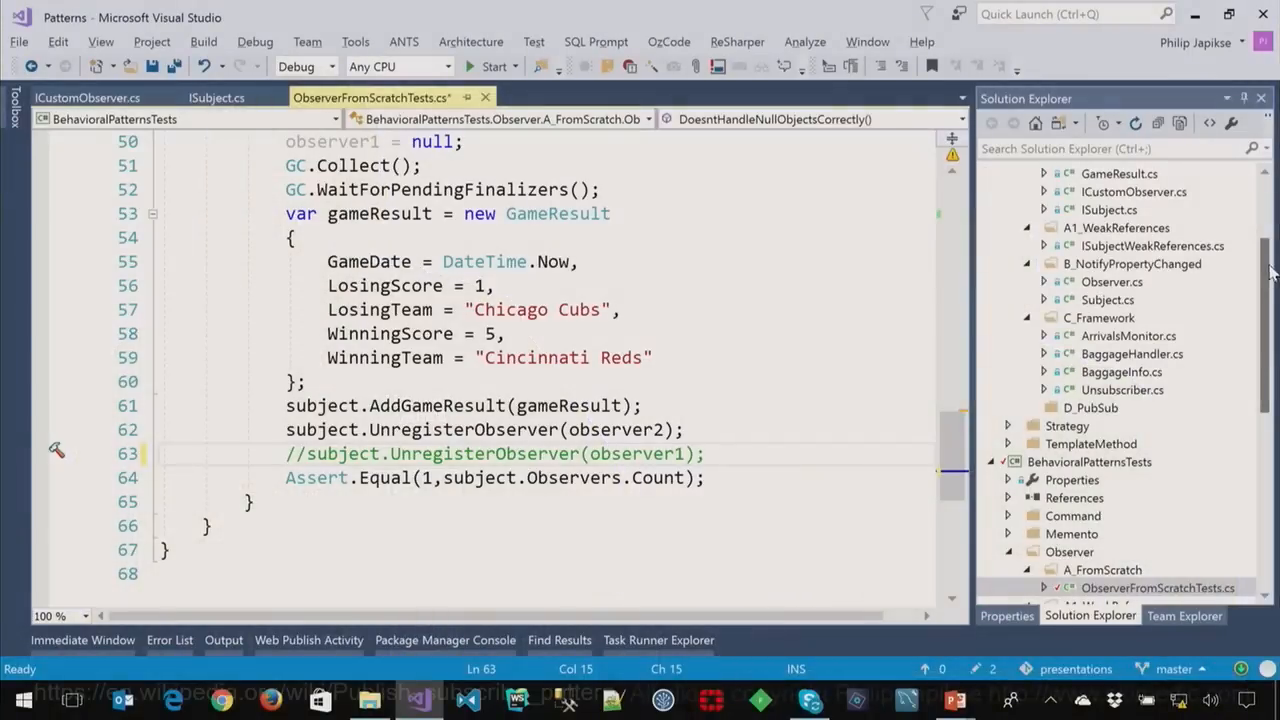
{"action": "double_click", "coordinate": [1152, 244]}
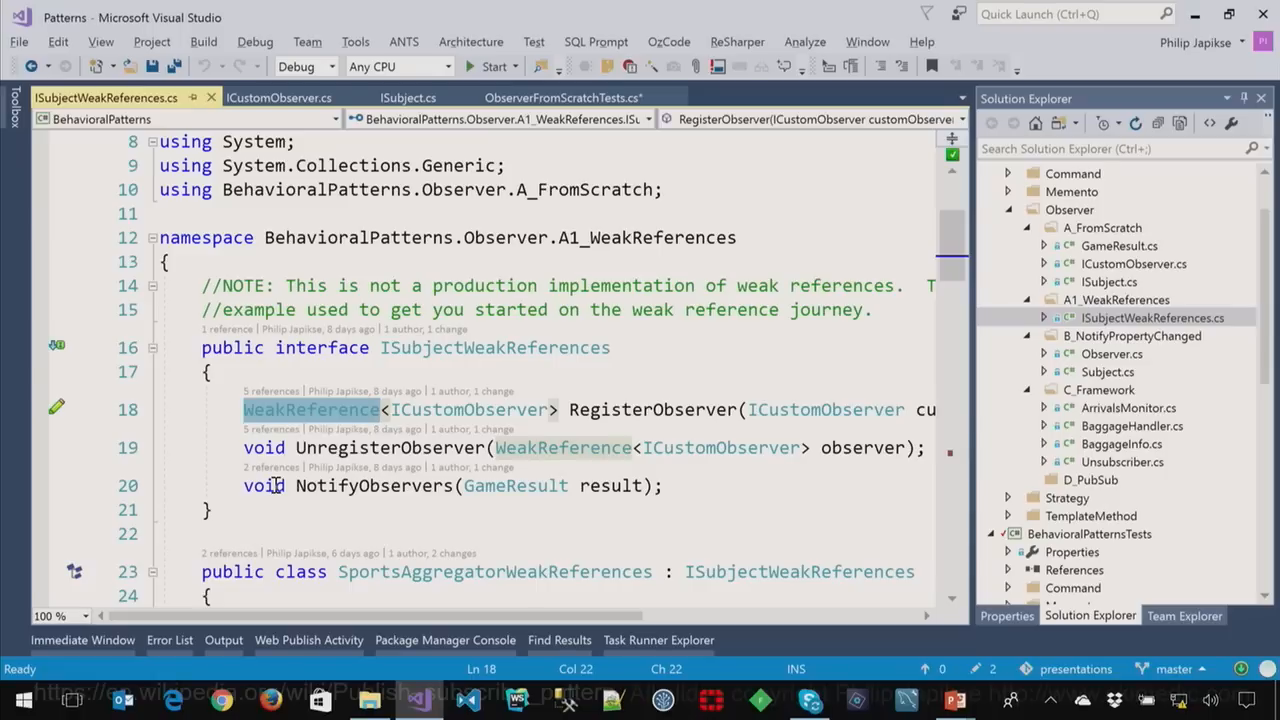
{"action": "mouse_move", "coordinate": [952, 240]}
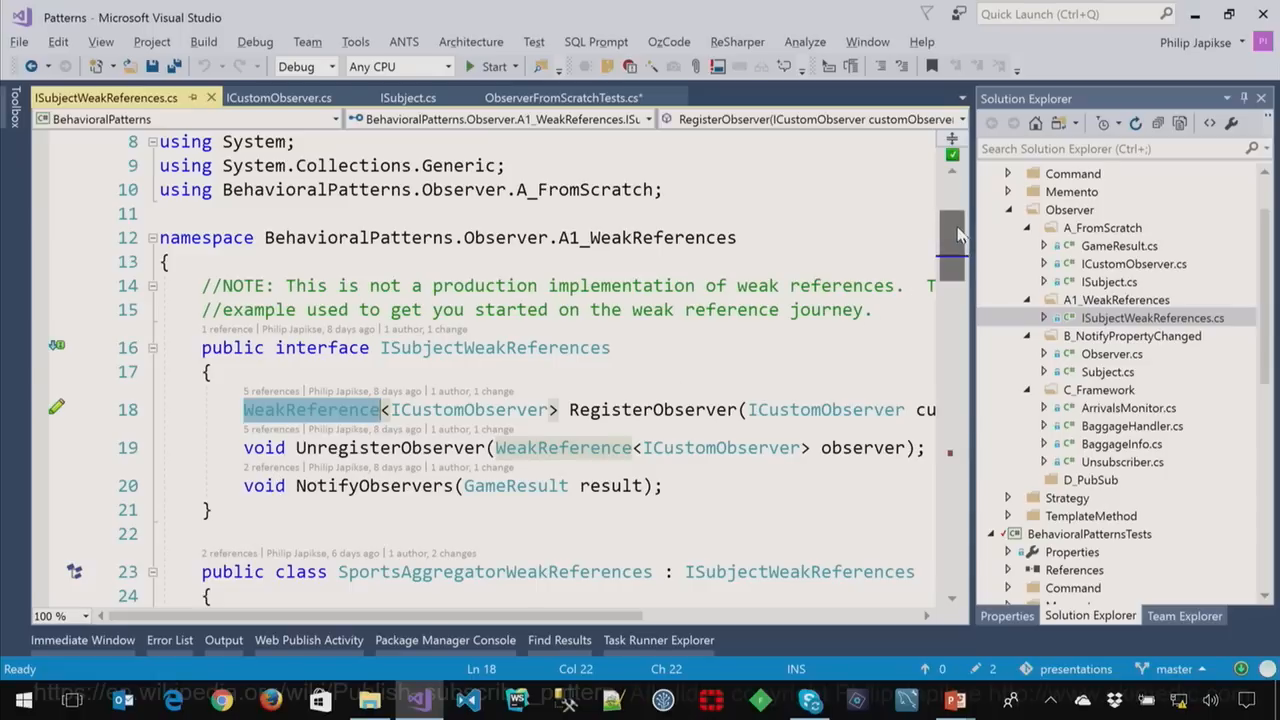
- Examine the WeakReference-typed Observers list in SportsAggregatorWeakReferences and reach NotifyObservers
{"action": "scroll", "scroll_direction": "down", "scroll_amount": 3}
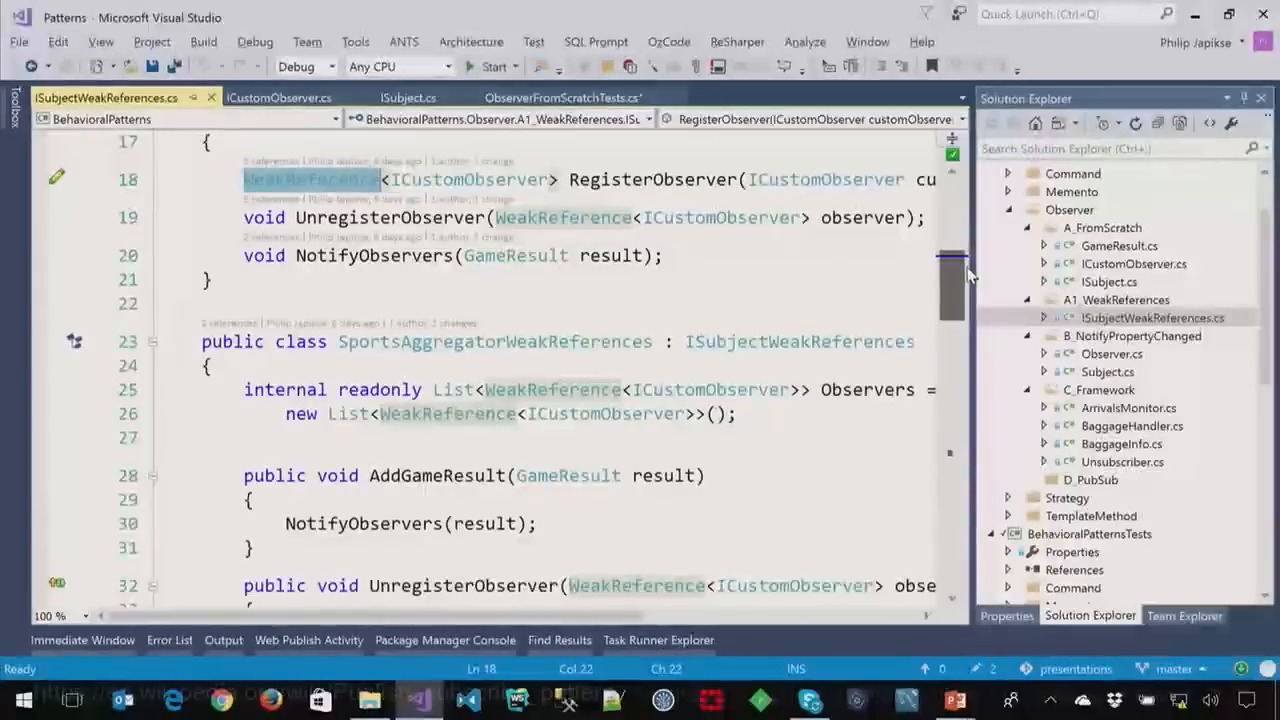
{"action": "scroll", "scroll_direction": "down", "scroll_amount": 3}
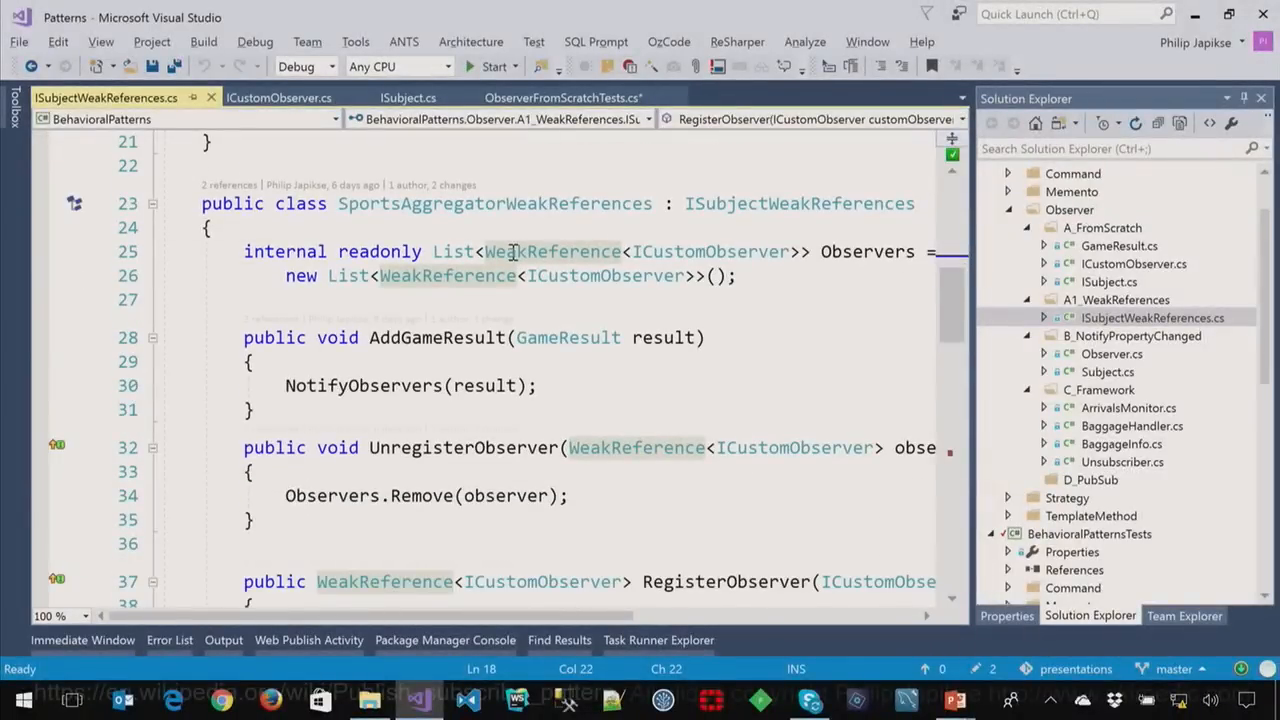
{"action": "double_click", "coordinate": [552, 252]}
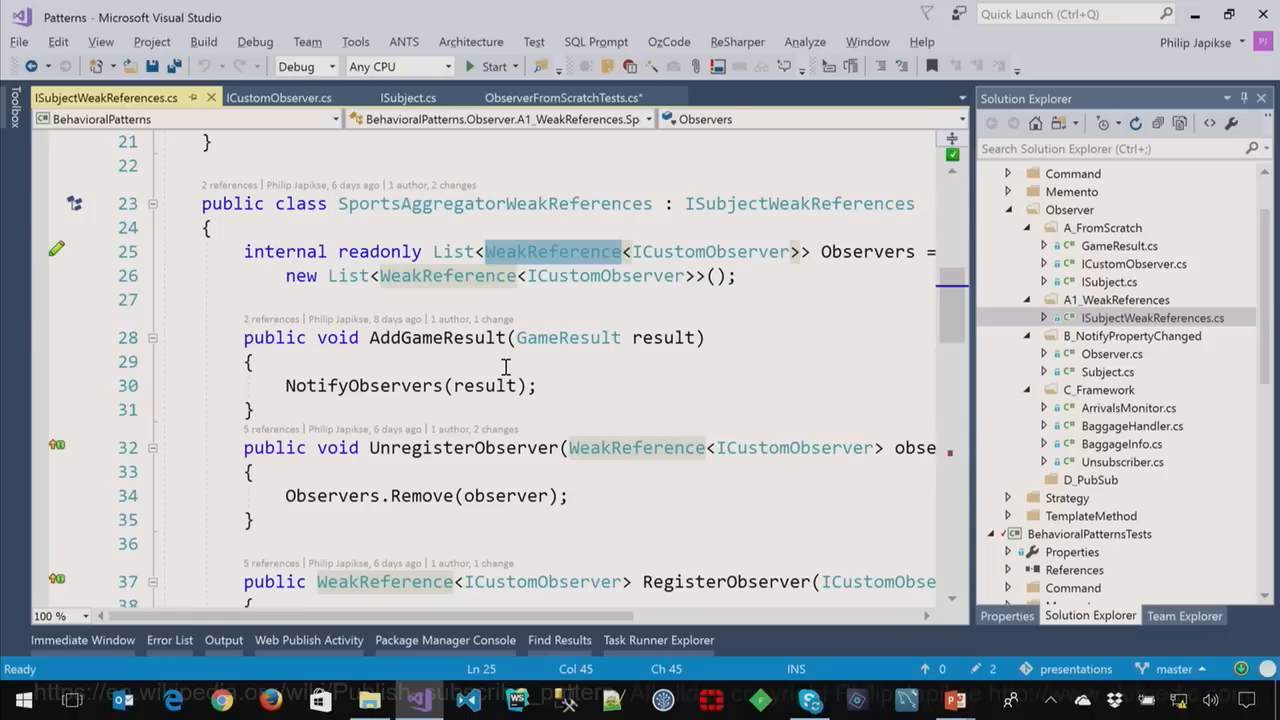
{"action": "mouse_move", "coordinate": [504, 384]}
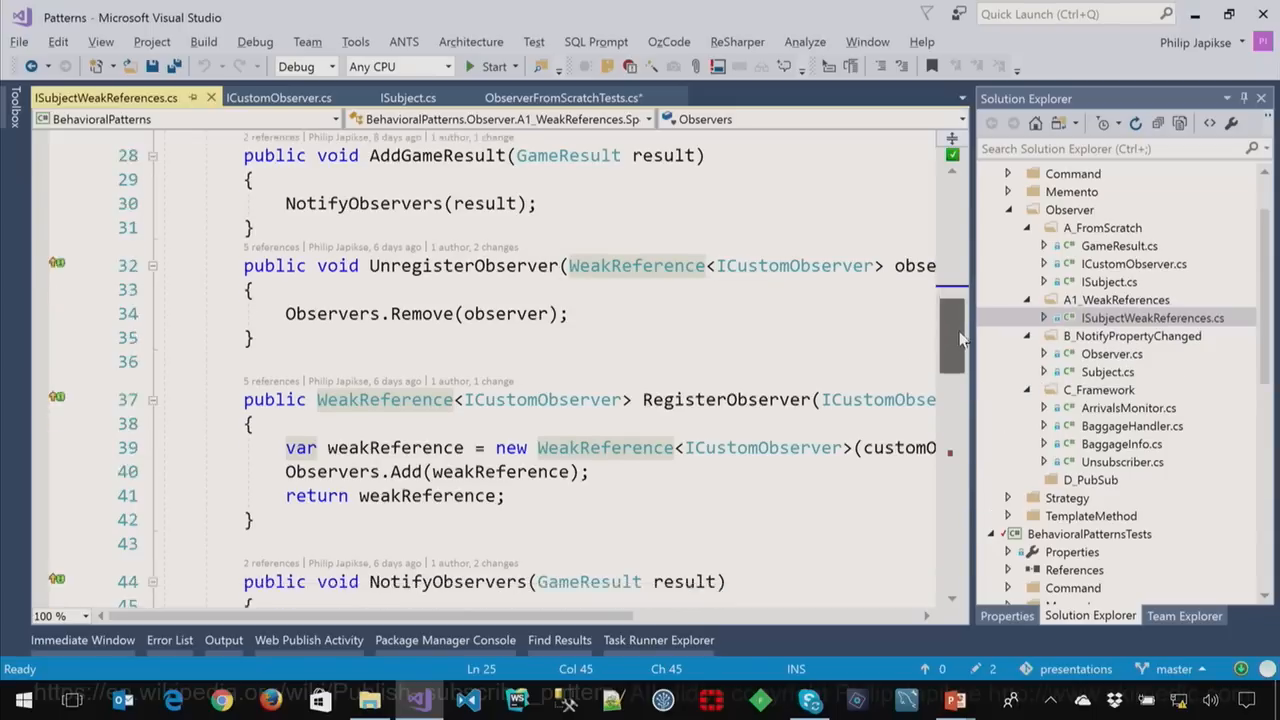
{"action": "scroll", "scroll_direction": "down", "scroll_amount": 3}
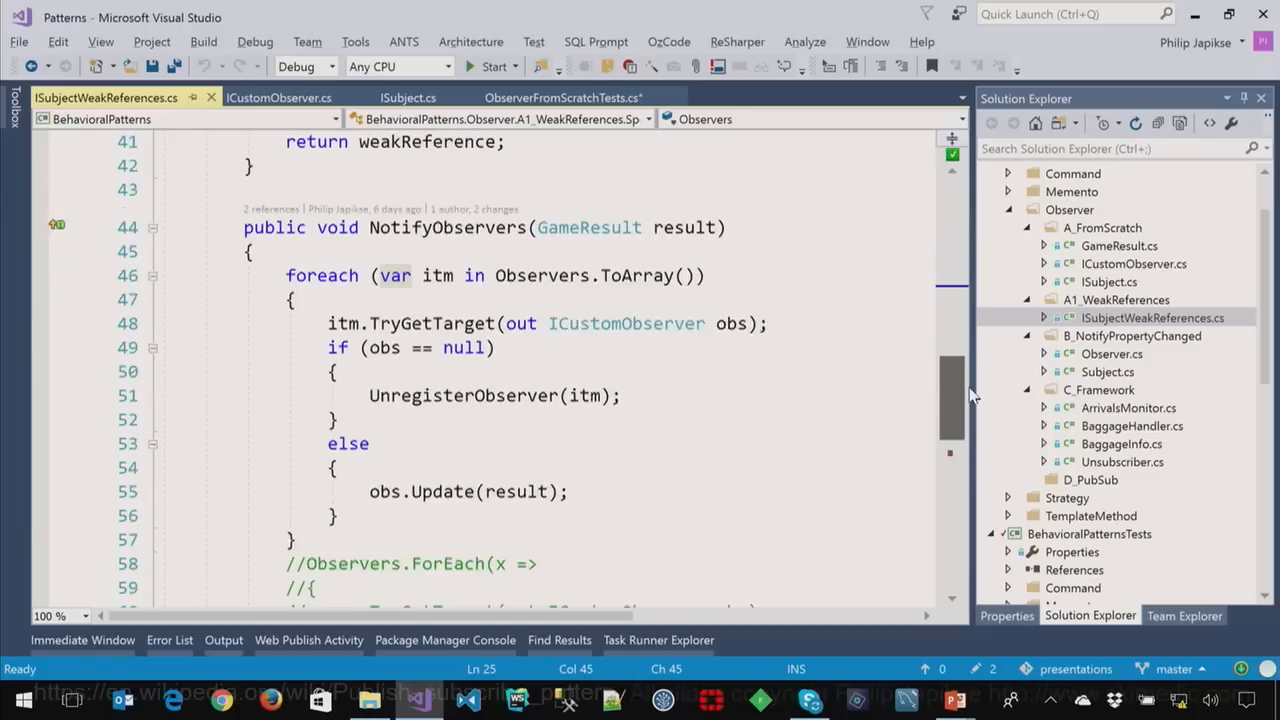
- Review NotifyObservers' unregister and update-else branches, then bring up WeakReferencesTests.cs
{"action": "scroll", "scroll_direction": "down", "scroll_amount": 3}
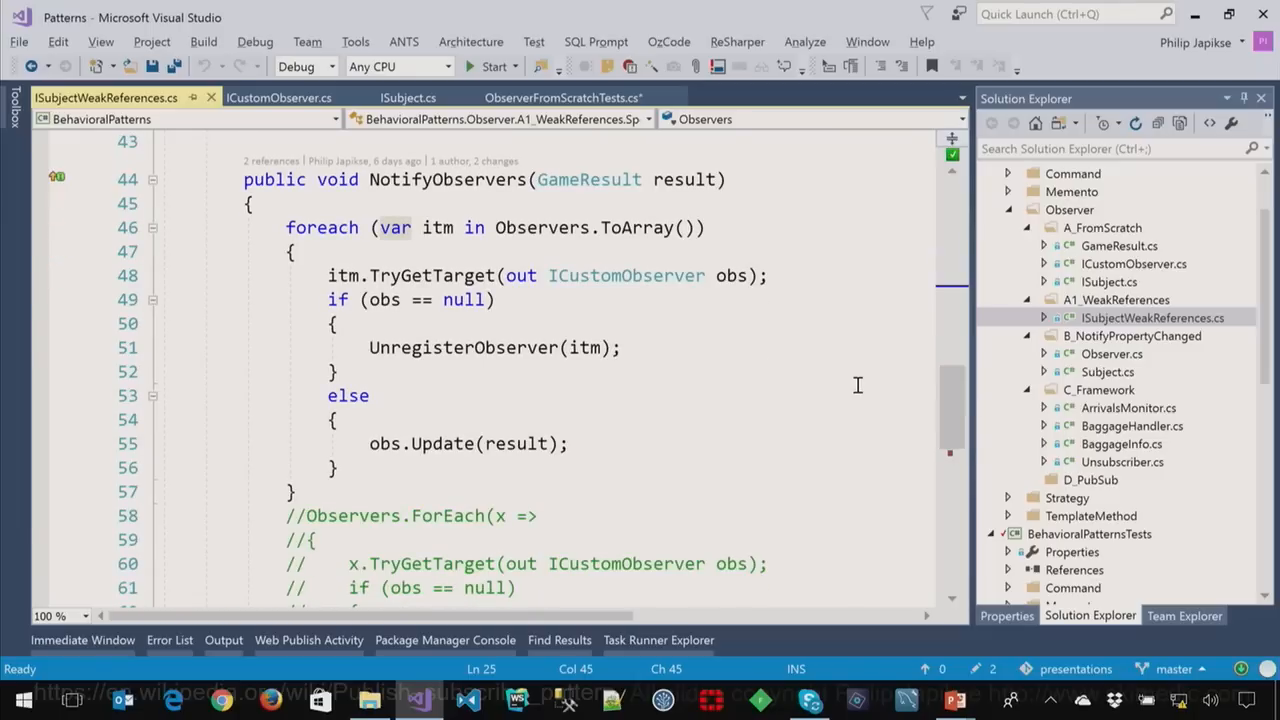
{"action": "left_click", "coordinate": [328, 276]}
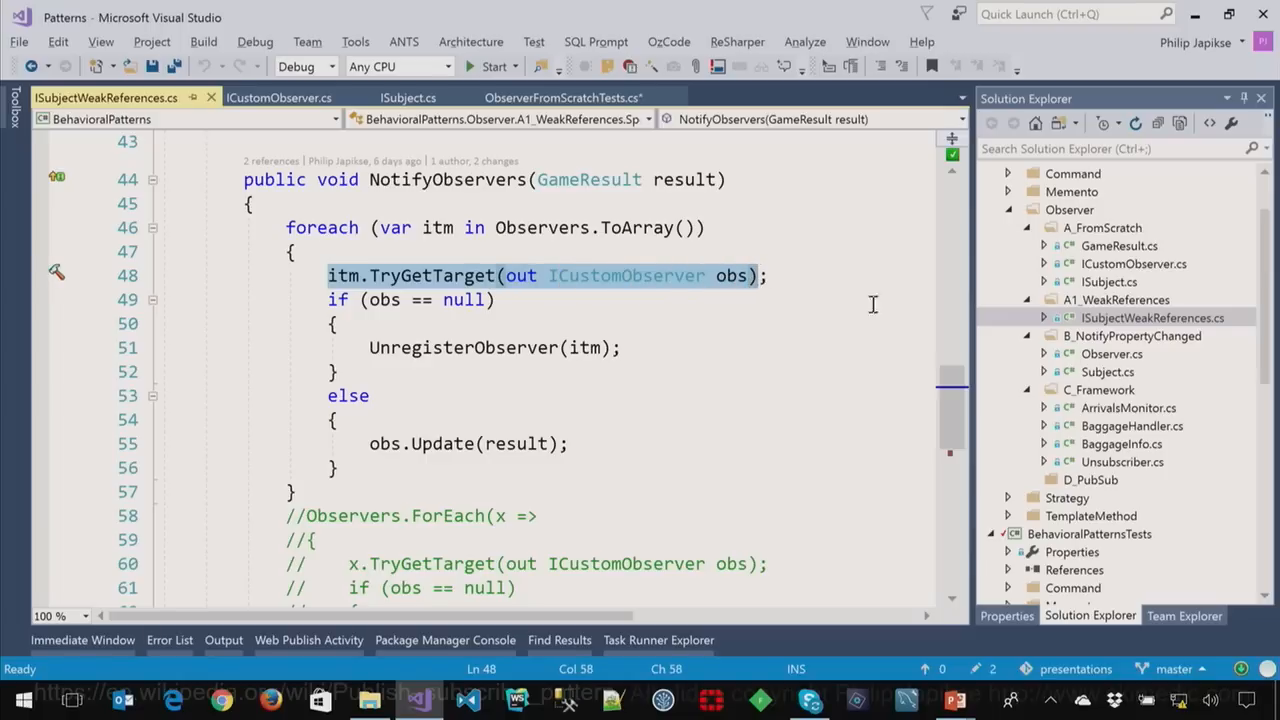
{"action": "mouse_move", "coordinate": [864, 340]}
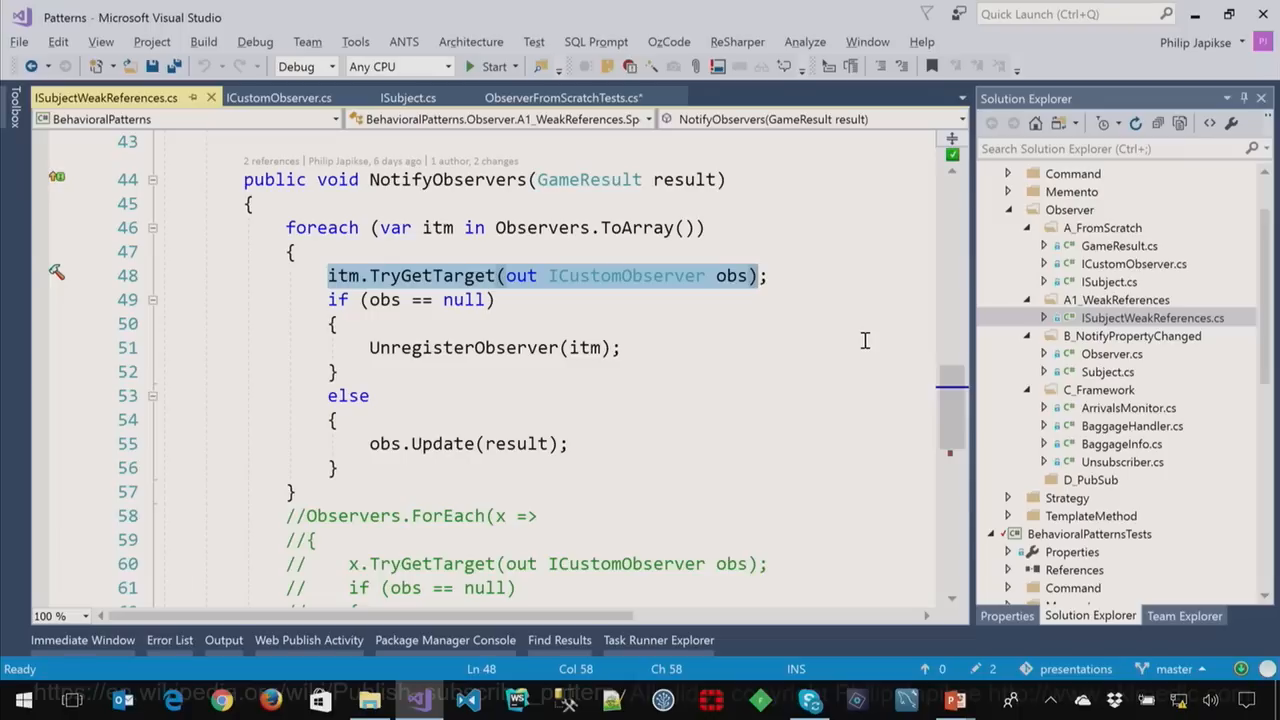
{"action": "mouse_move", "coordinate": [392, 278]}
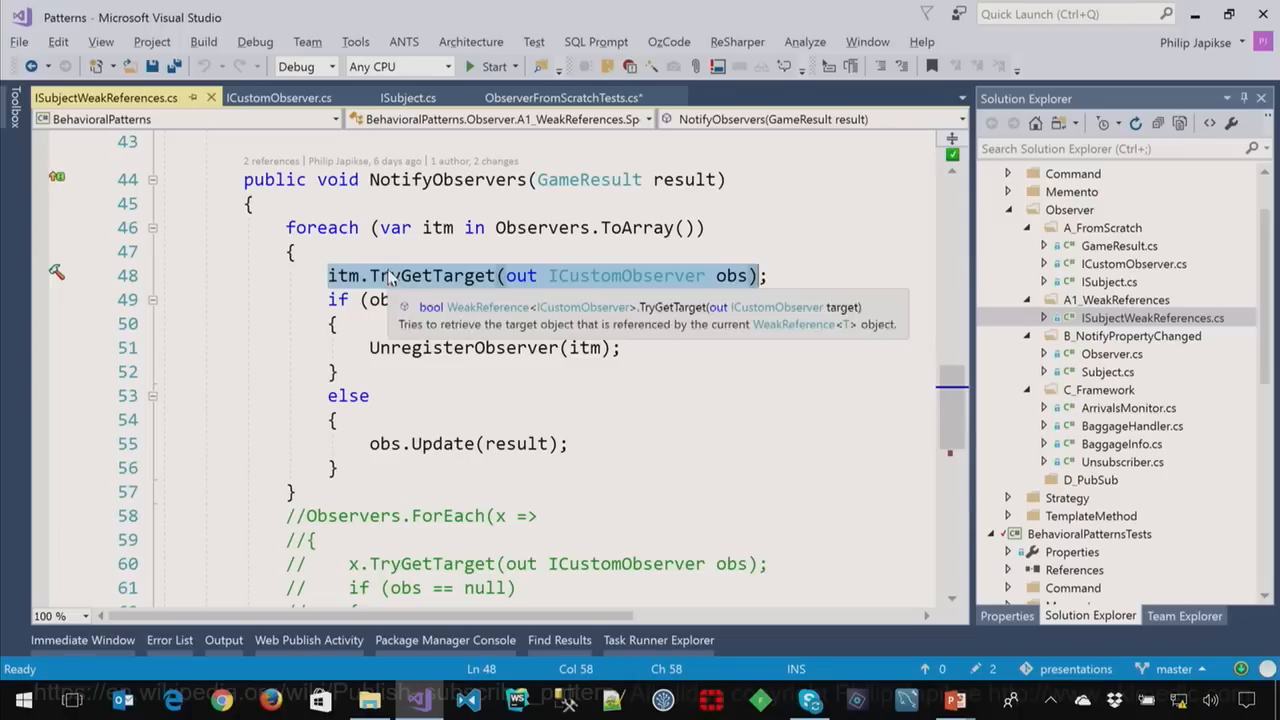
{"action": "left_click", "coordinate": [568, 396]}
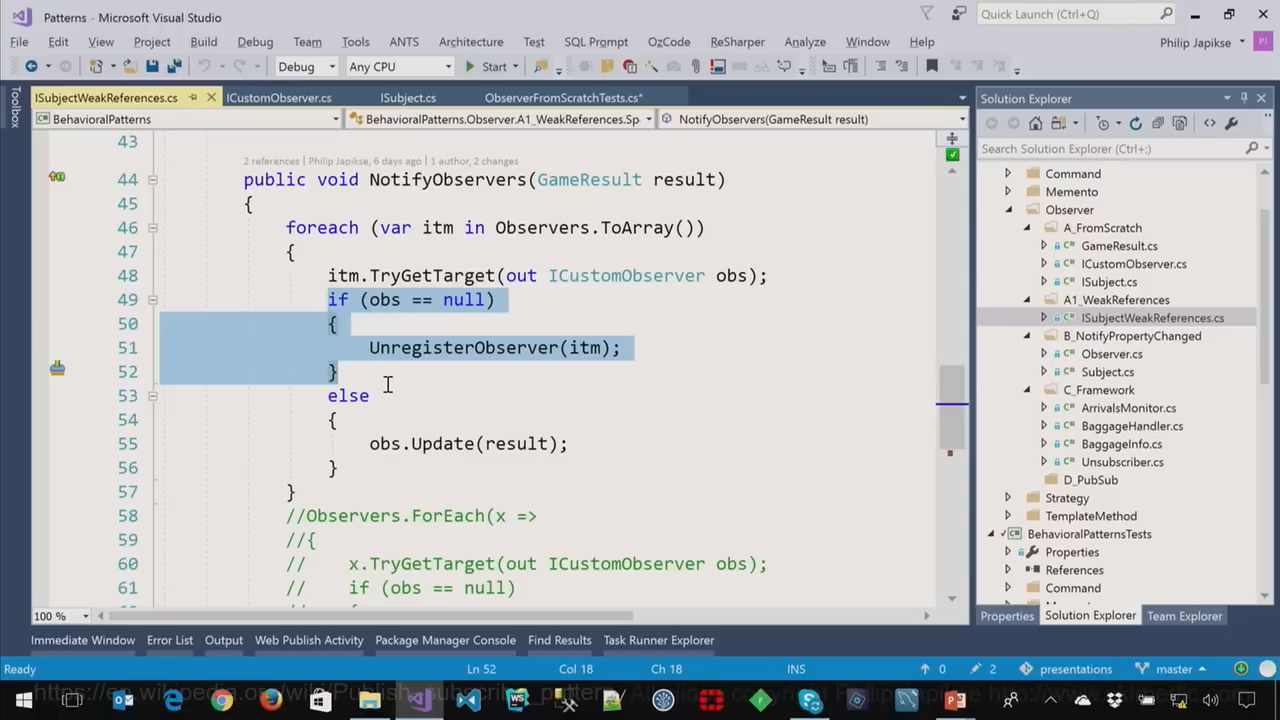
{"action": "mouse_move", "coordinate": [298, 408]}
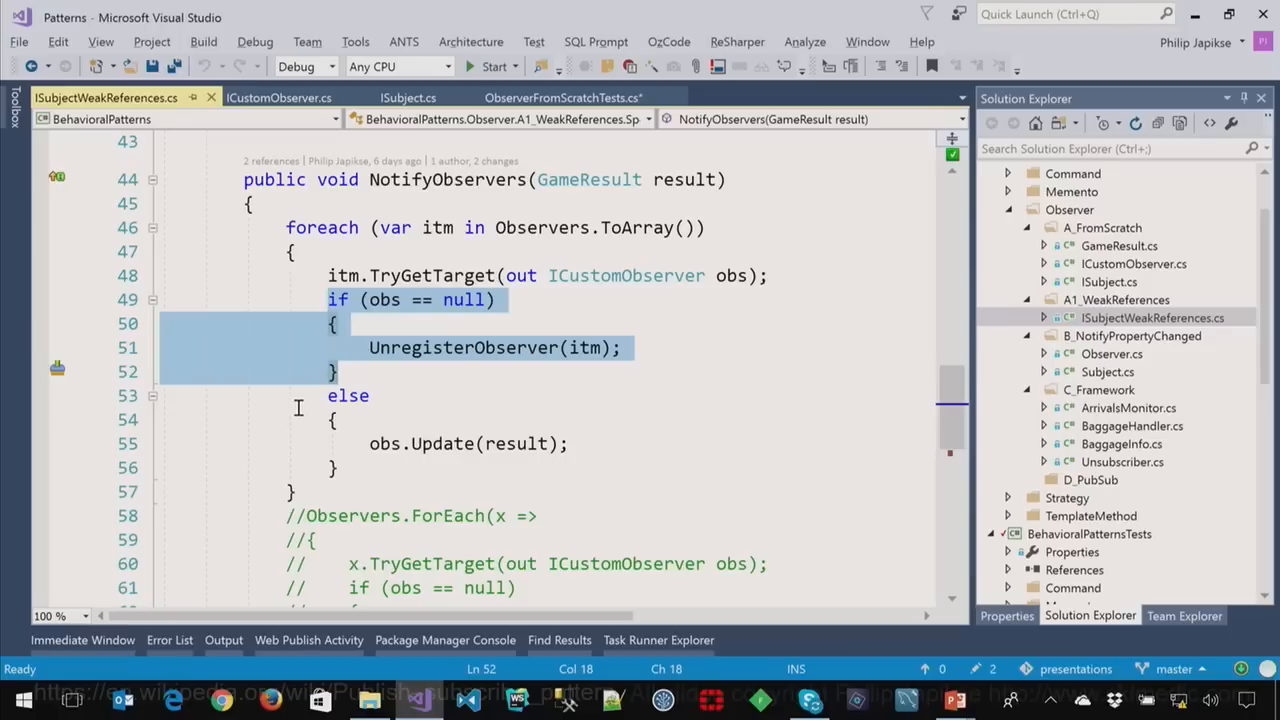
{"action": "left_click", "coordinate": [438, 464]}
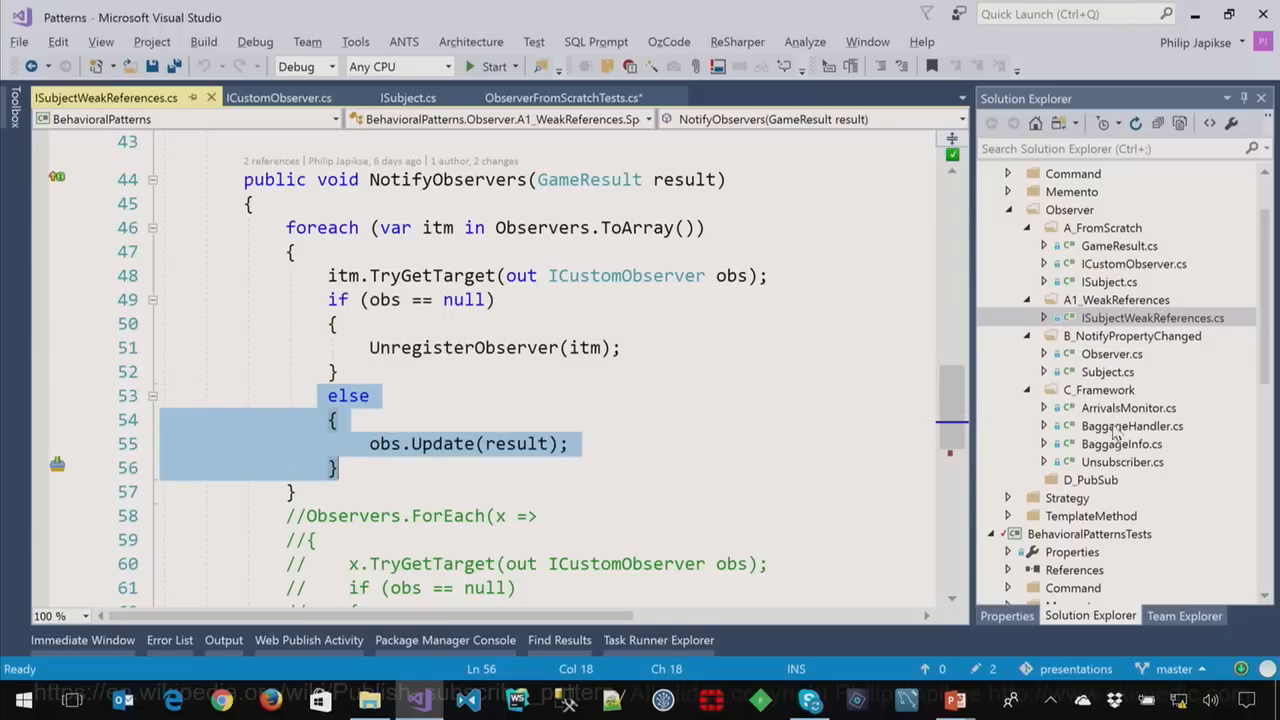
{"action": "scroll", "scroll_direction": "down", "scroll_amount": 3}
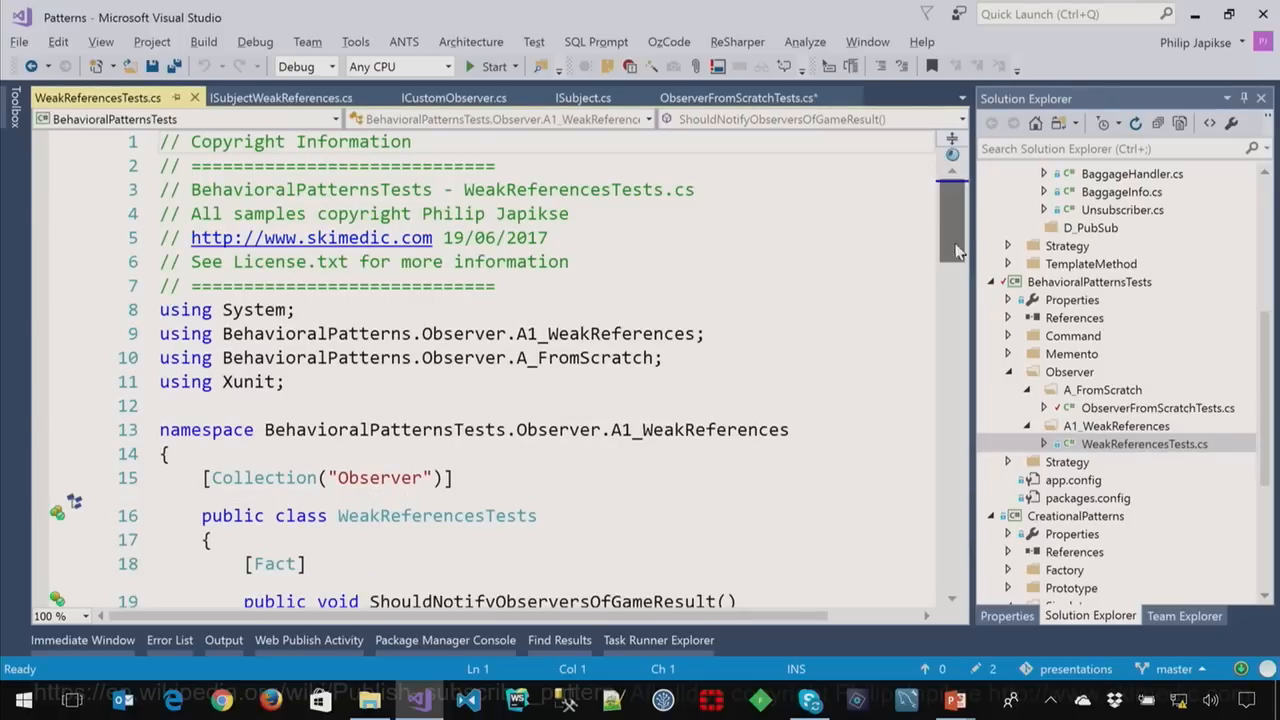
{"action": "scroll", "scroll_direction": "down", "scroll_amount": 3}
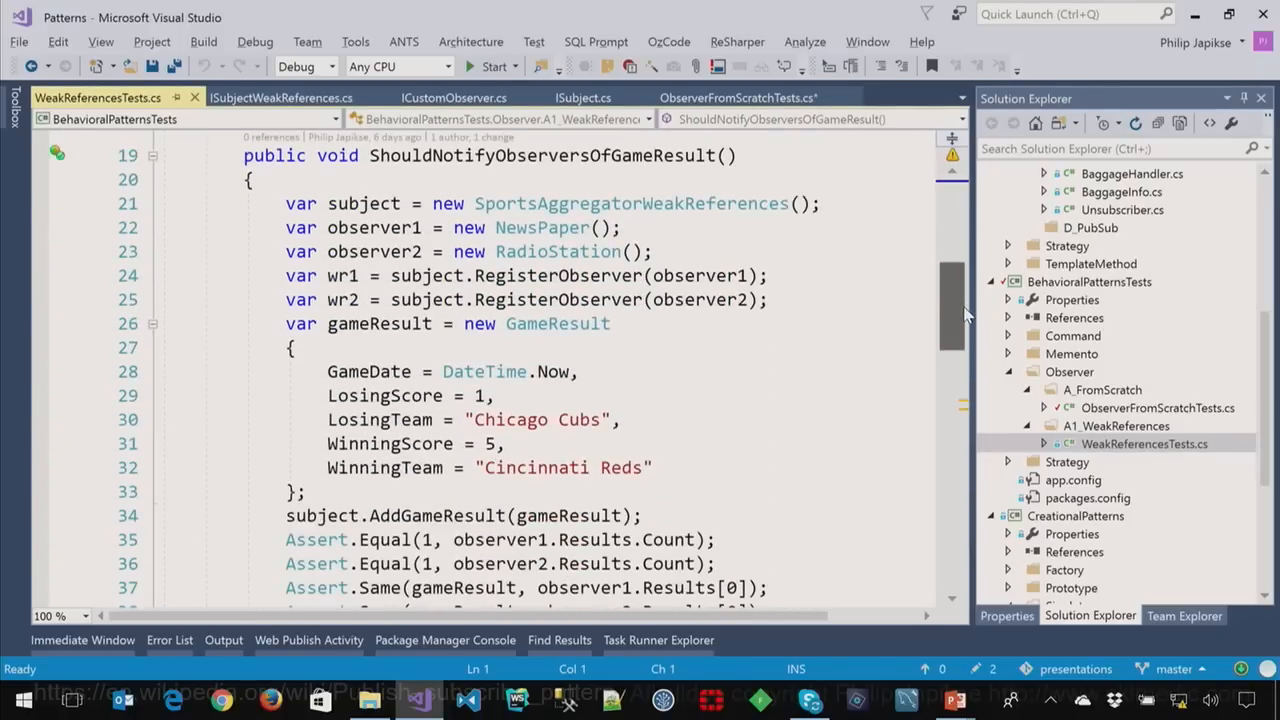
{"action": "scroll", "scroll_direction": "down", "scroll_amount": 3}
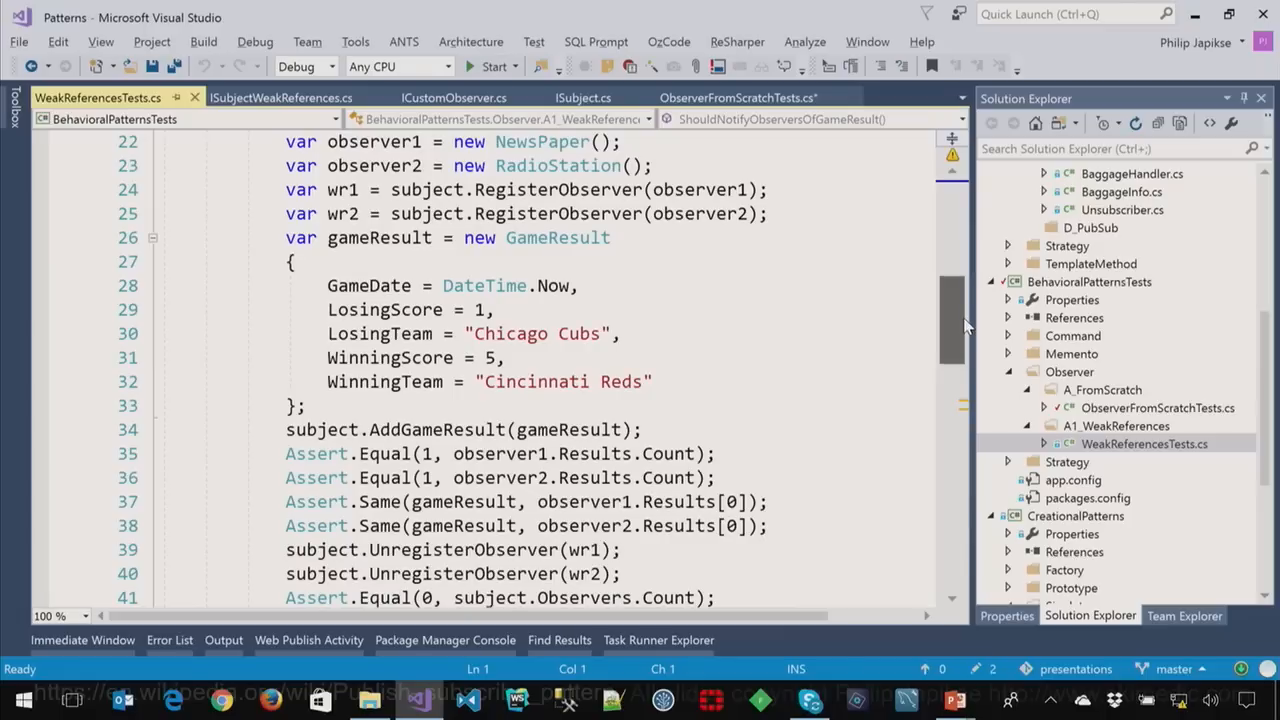
{"action": "scroll", "scroll_direction": "down", "scroll_amount": 3}
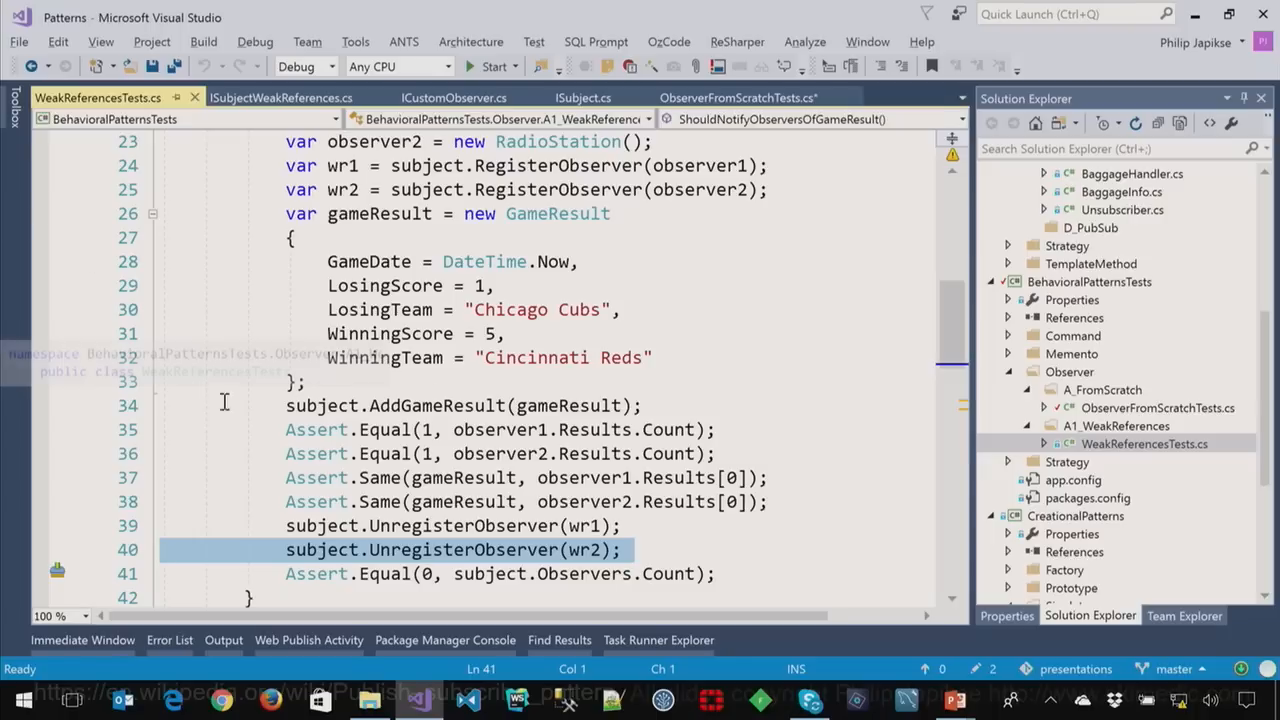
{"action": "scroll", "scroll_direction": "up", "scroll_amount": 3}
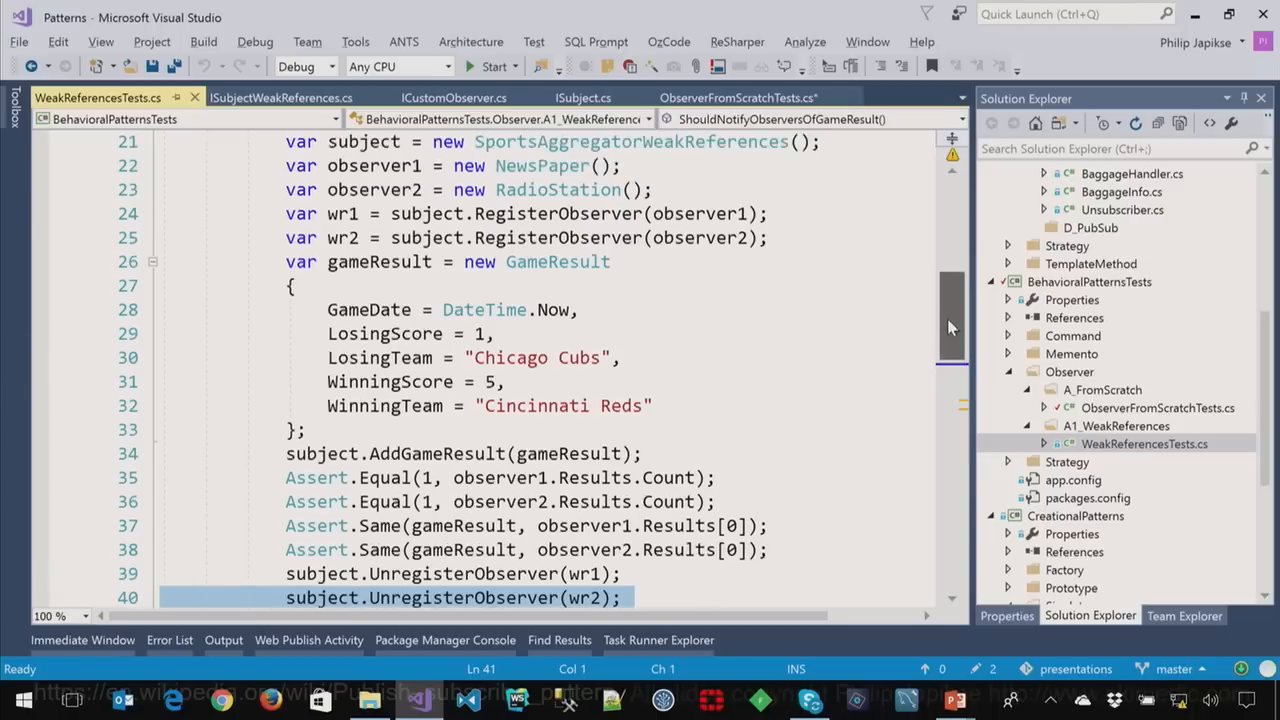
{"action": "scroll", "scroll_direction": "down", "scroll_amount": 3}
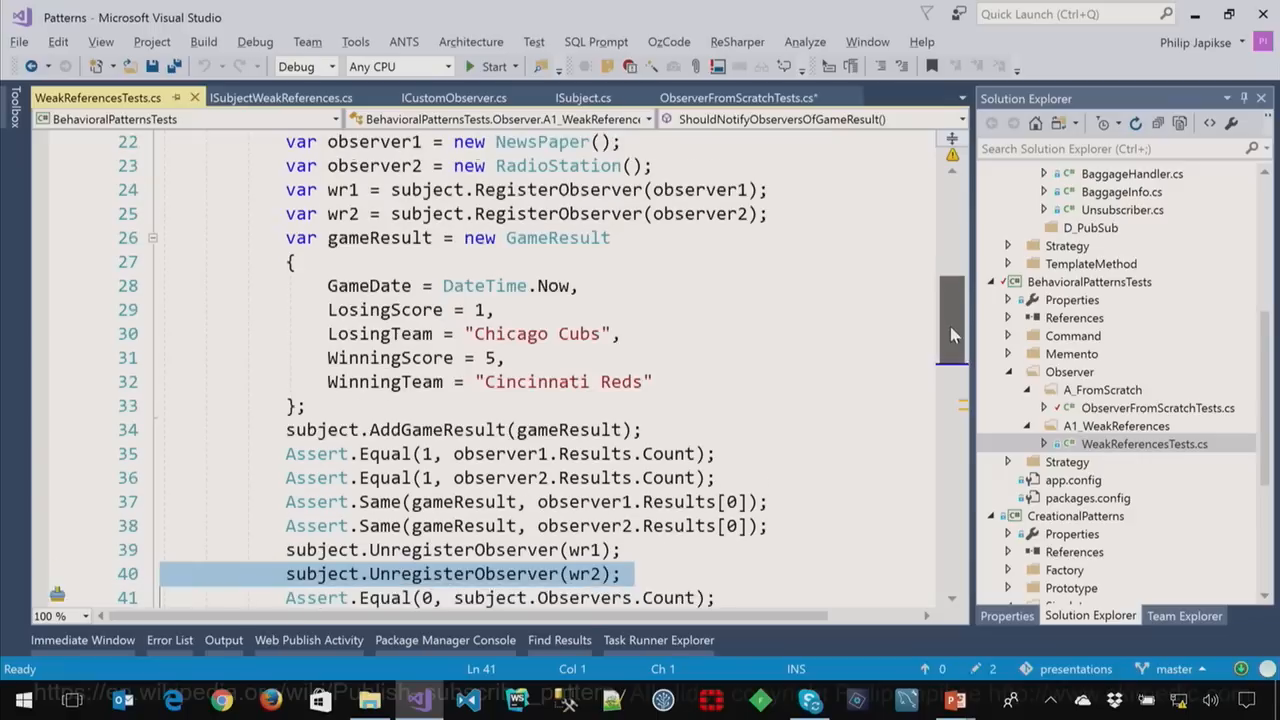
{"action": "scroll", "scroll_direction": "down", "scroll_amount": 3}
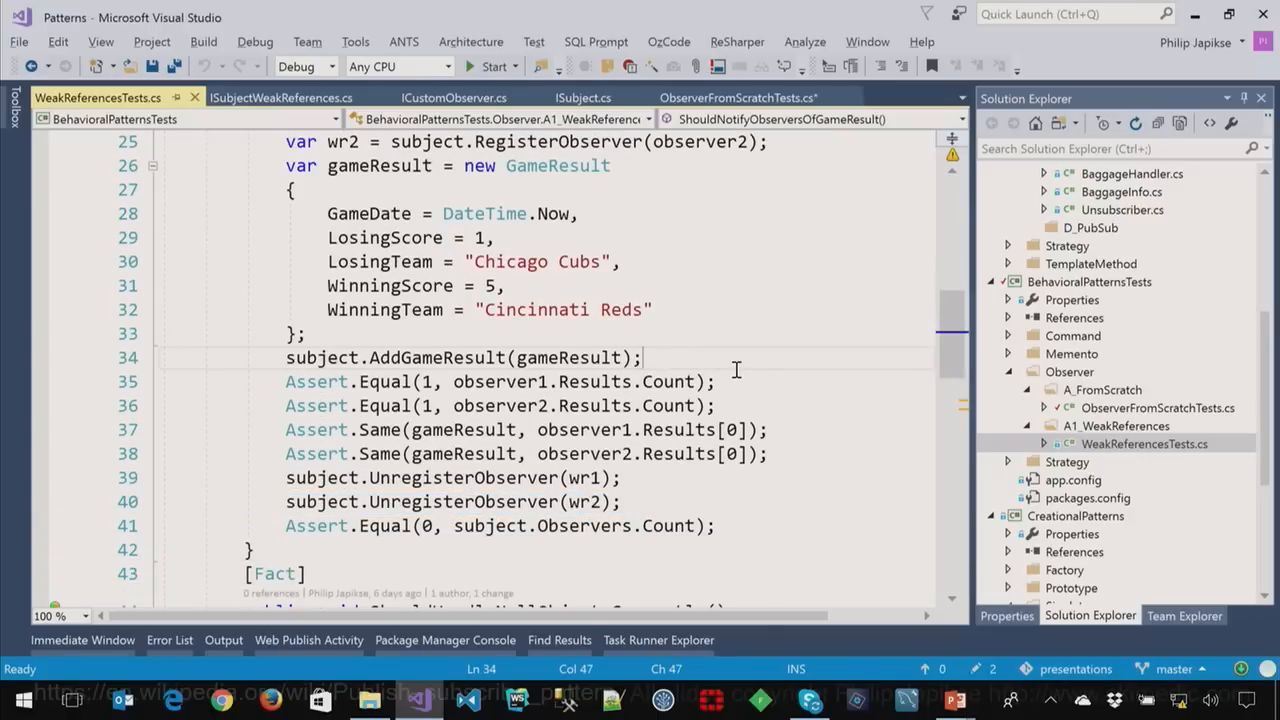
{"action": "key", "text": "Enter"}
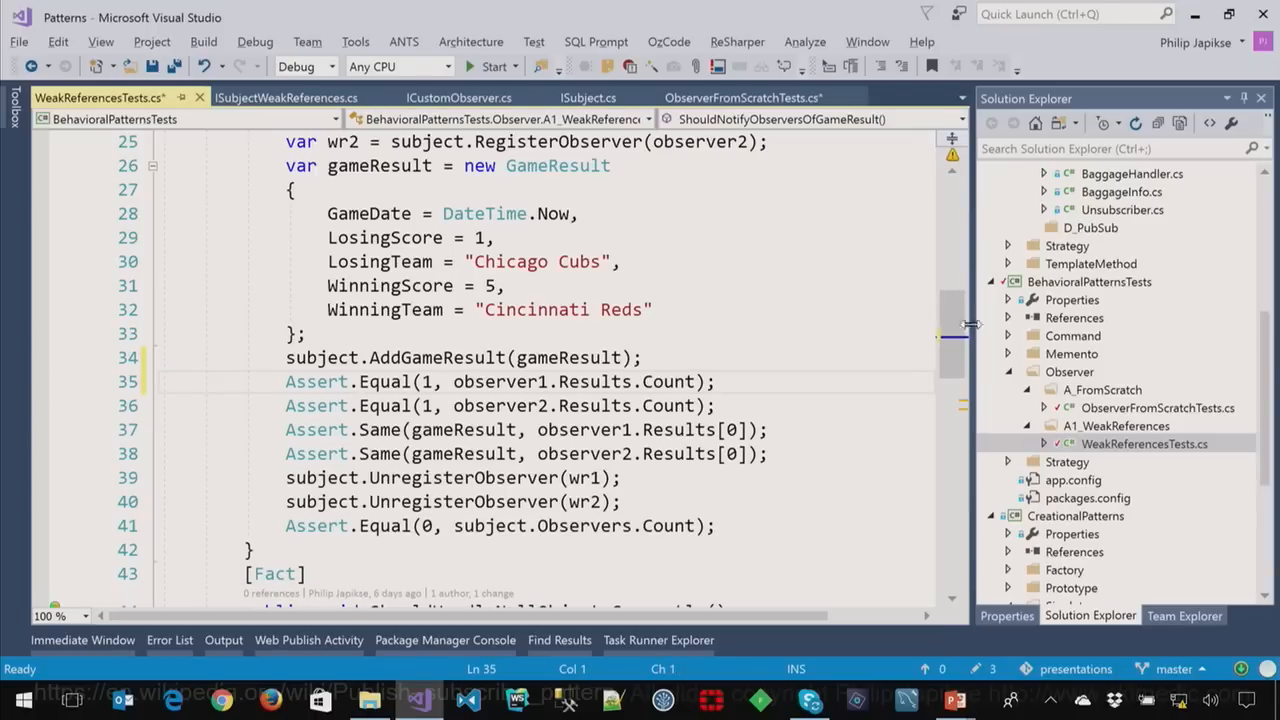
{"action": "scroll", "scroll_direction": "down", "scroll_amount": 3}
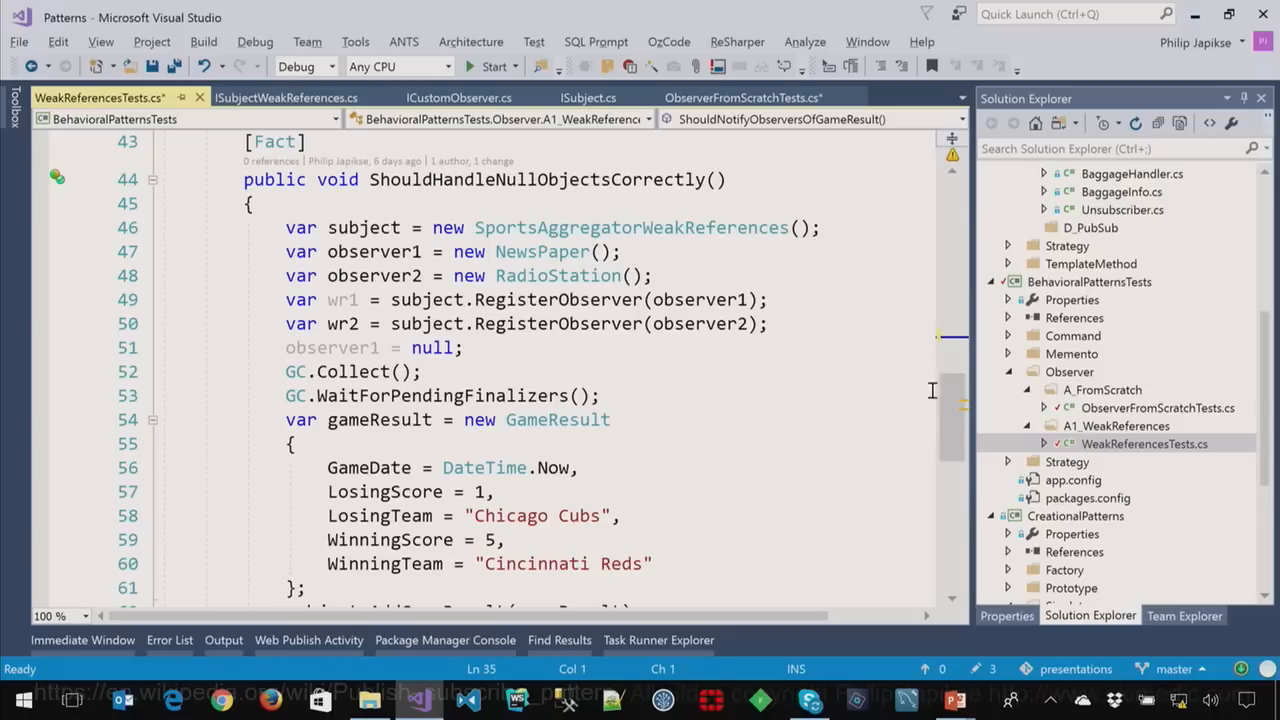
{"action": "scroll", "scroll_direction": "down", "scroll_amount": 3}
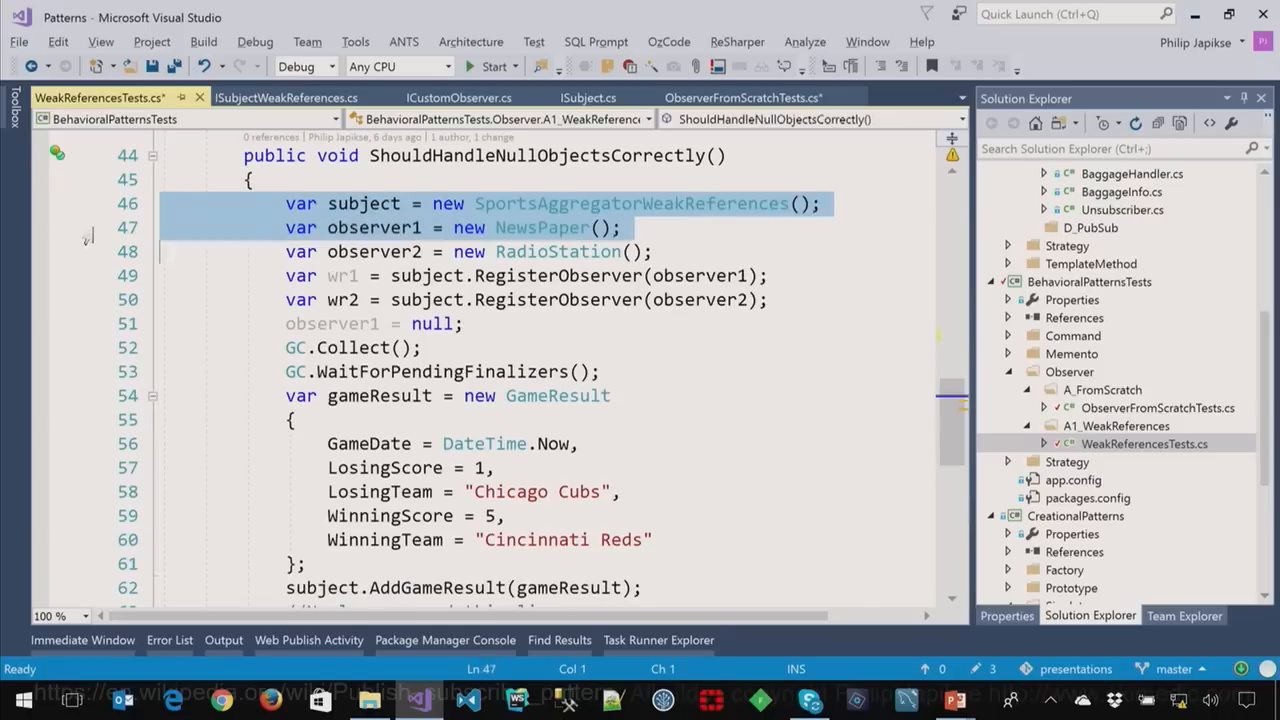
{"action": "scroll", "scroll_direction": "down", "scroll_amount": 3}
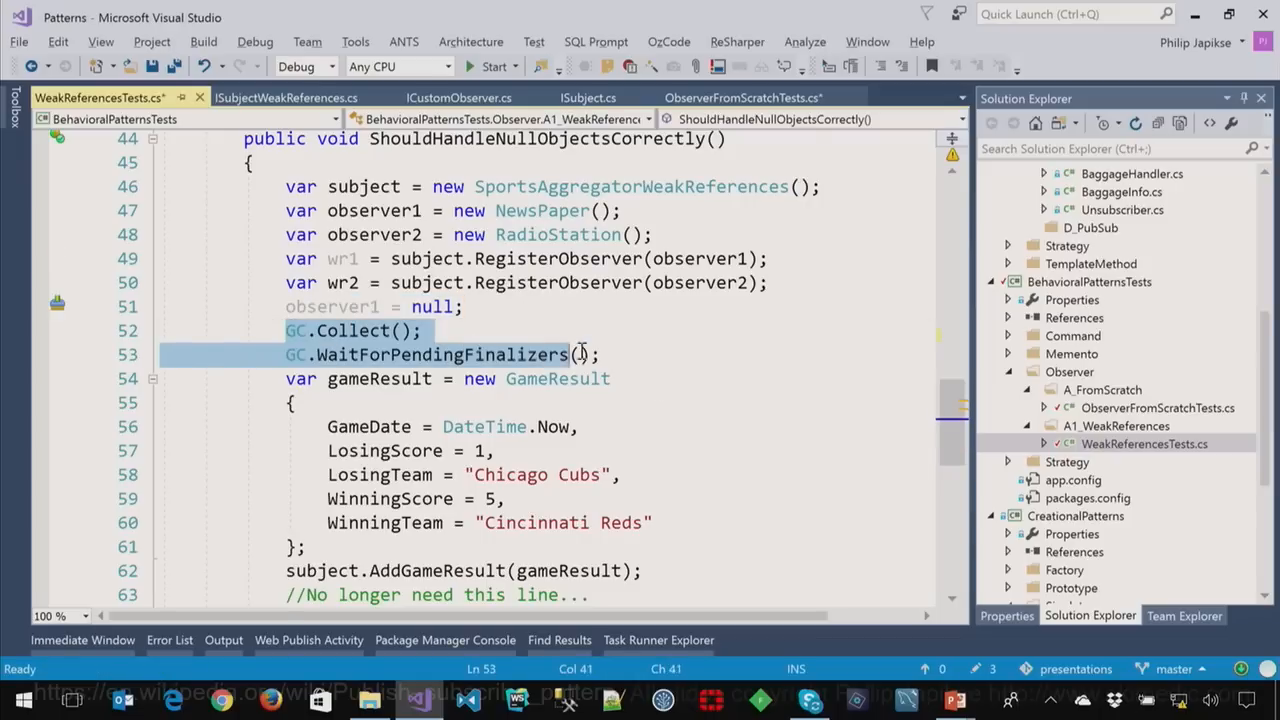
{"action": "scroll", "scroll_direction": "down", "scroll_amount": 3}
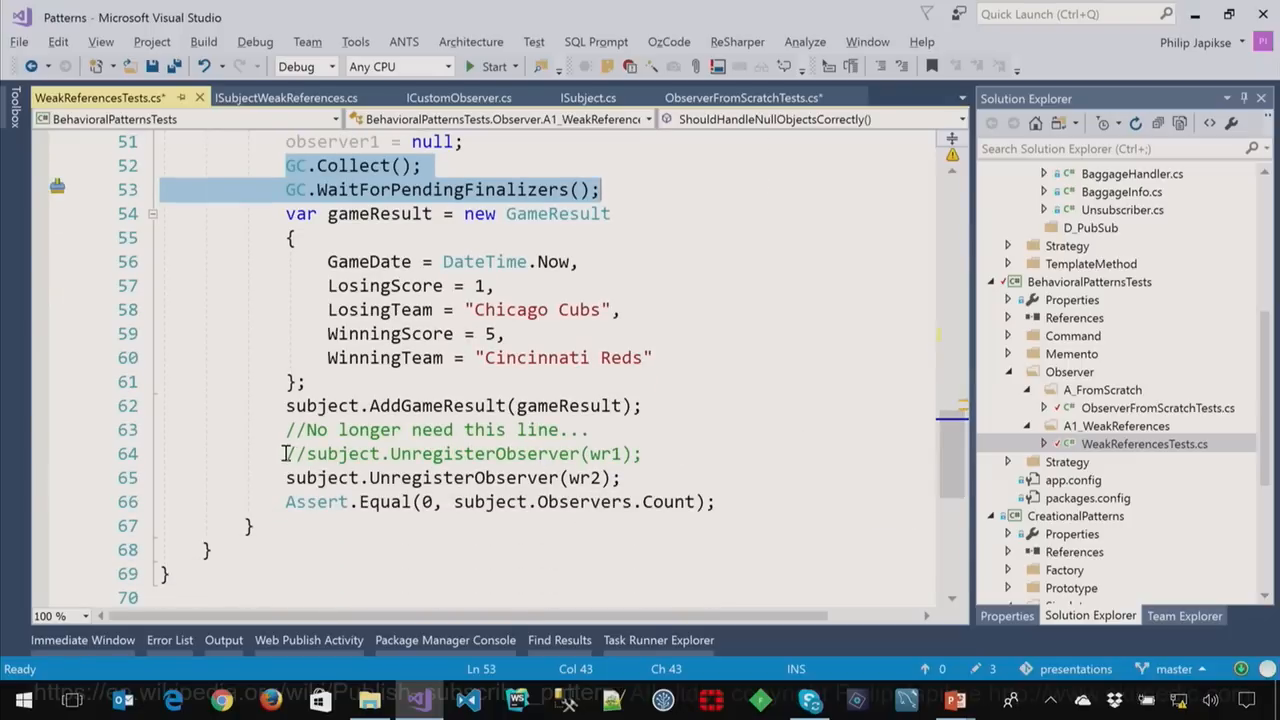
{"action": "left_click", "coordinate": [286, 452]}
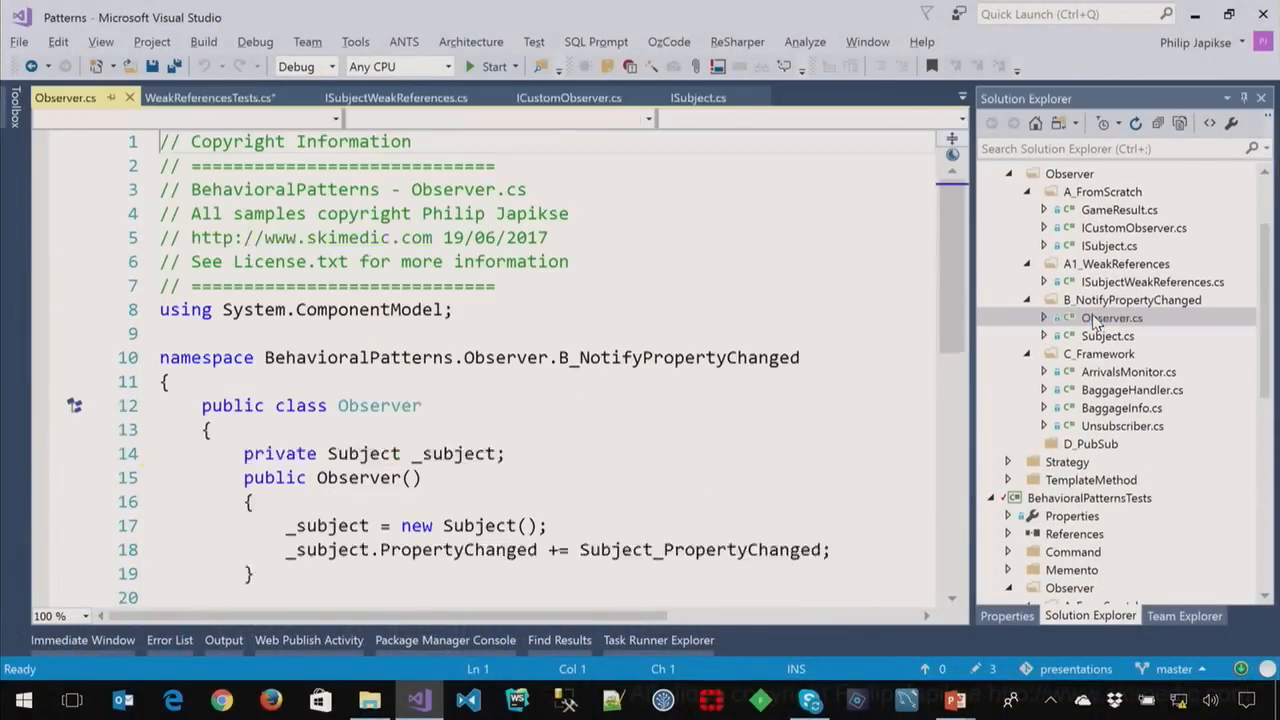
- Note the Observer's PropertyChanged subscription line, then view Subject.cs implementing INotifyPropertyChanged
{"action": "scroll", "scroll_direction": "down", "scroll_amount": 3}
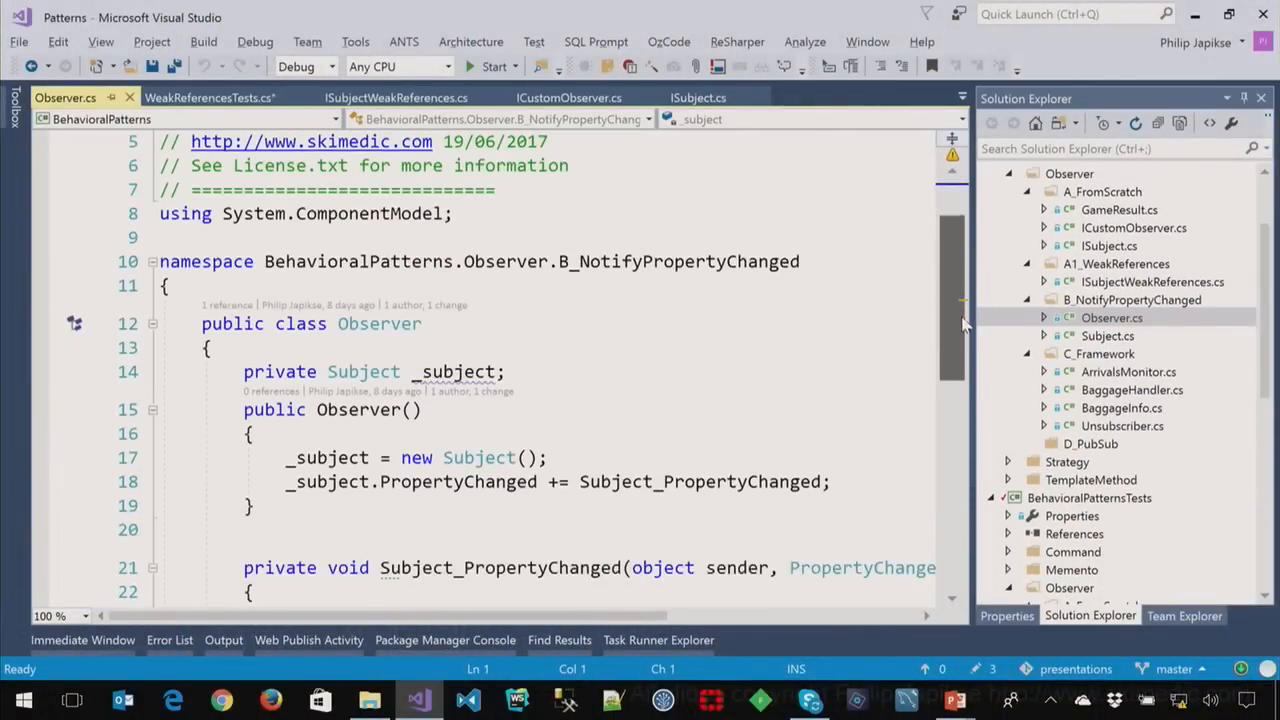
{"action": "scroll", "scroll_direction": "down", "scroll_amount": 3}
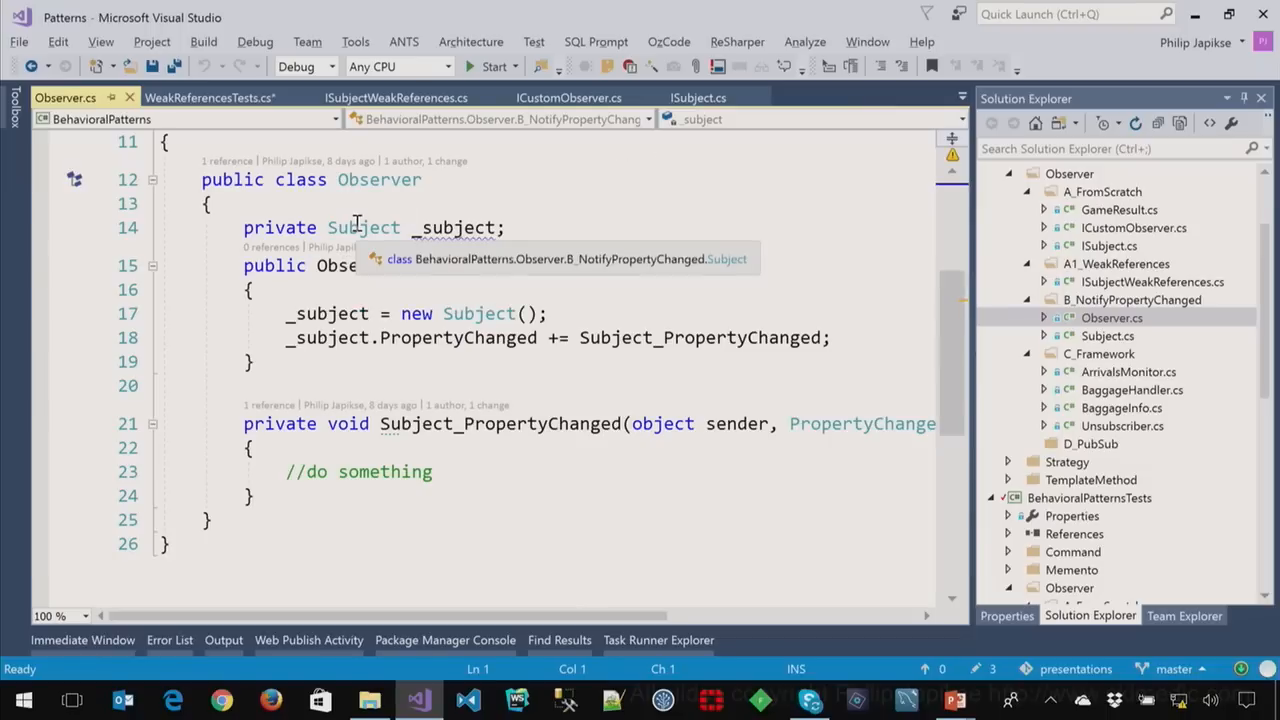
{"action": "left_click", "coordinate": [380, 336]}
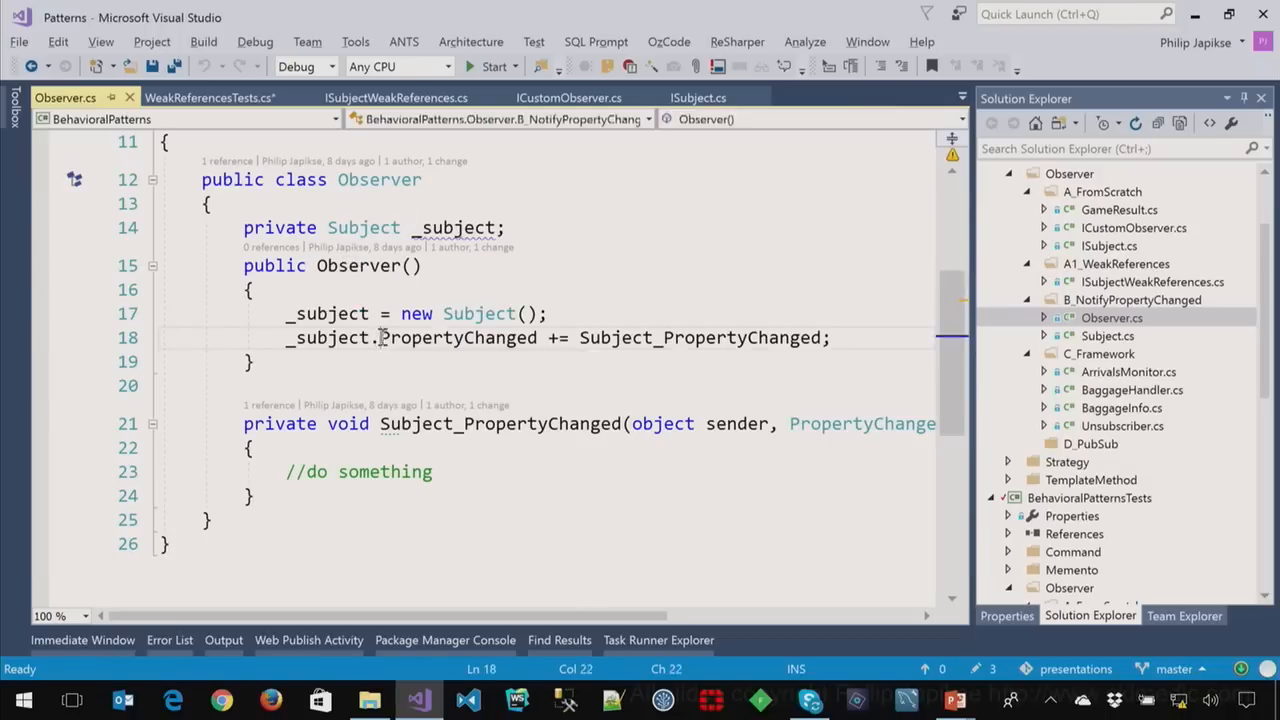
{"action": "double_click", "coordinate": [458, 336]}
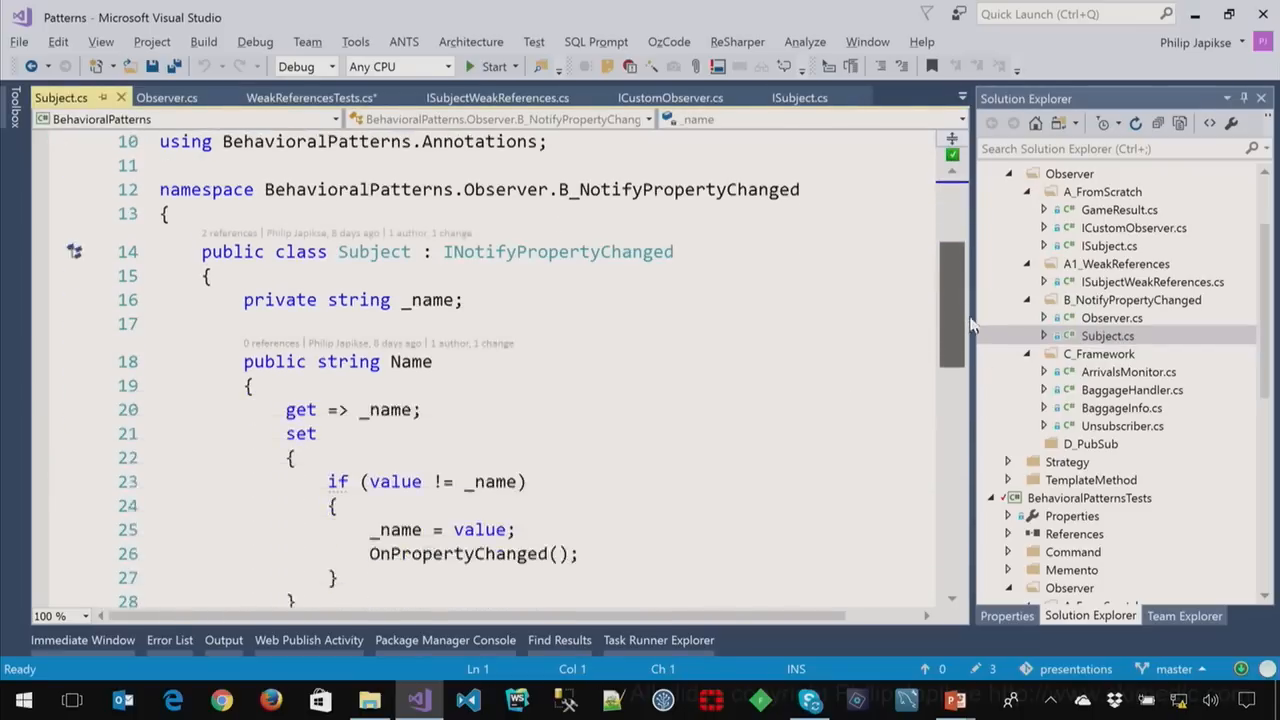
{"action": "scroll", "scroll_direction": "down", "scroll_amount": 3}
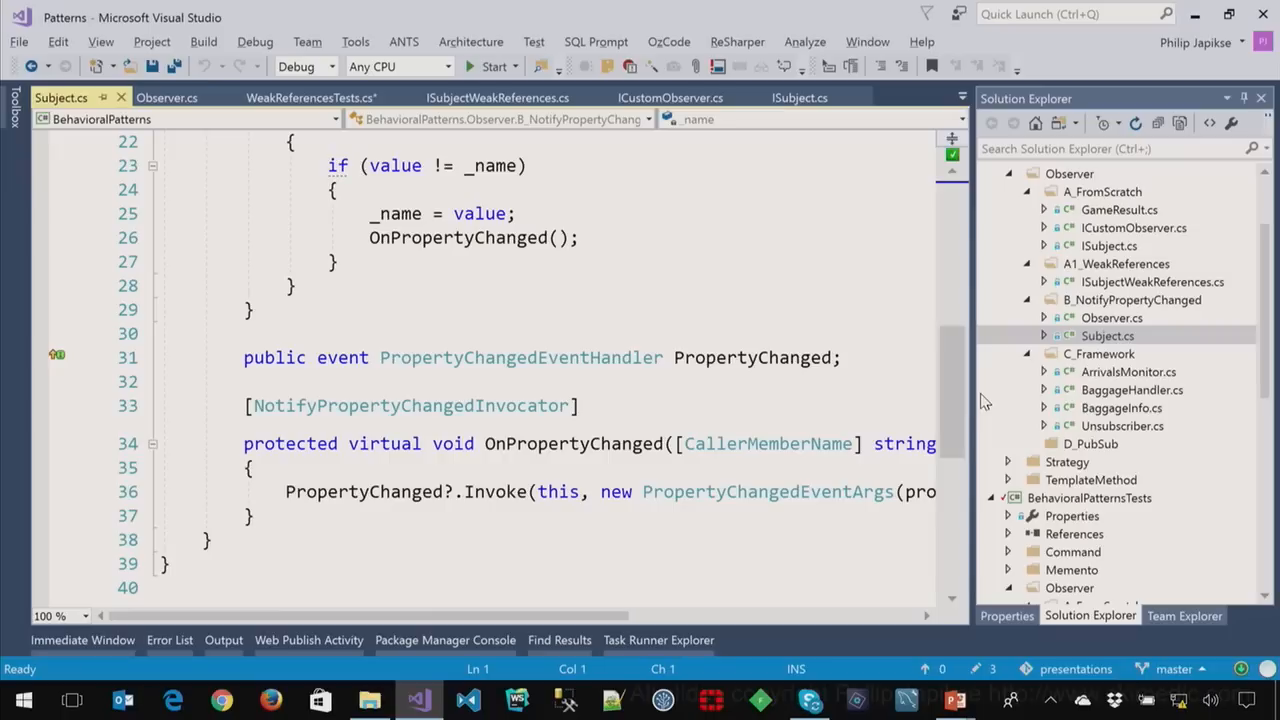